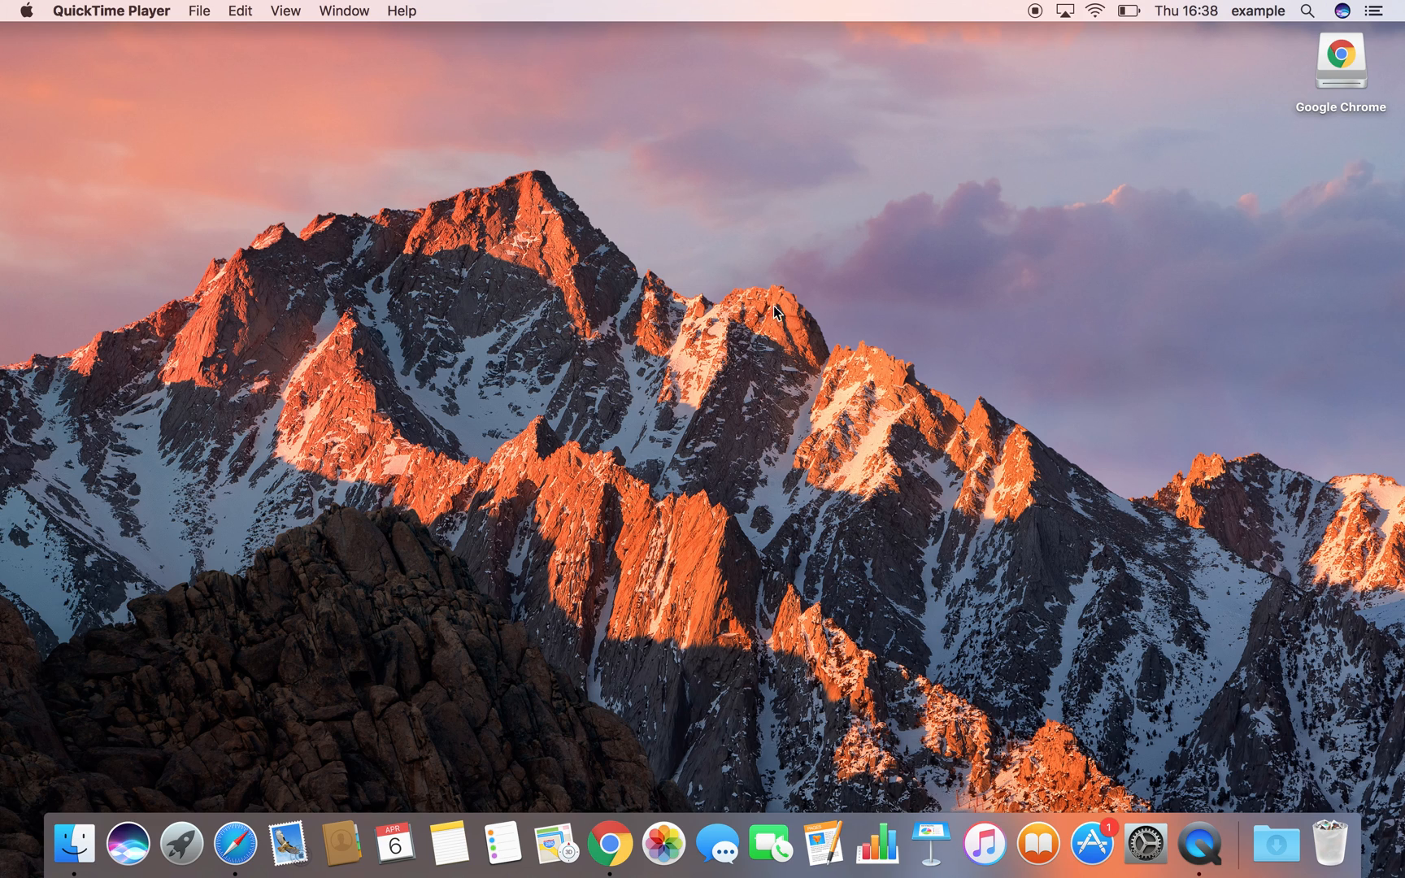
pyautogui.moveTo(938, 42)
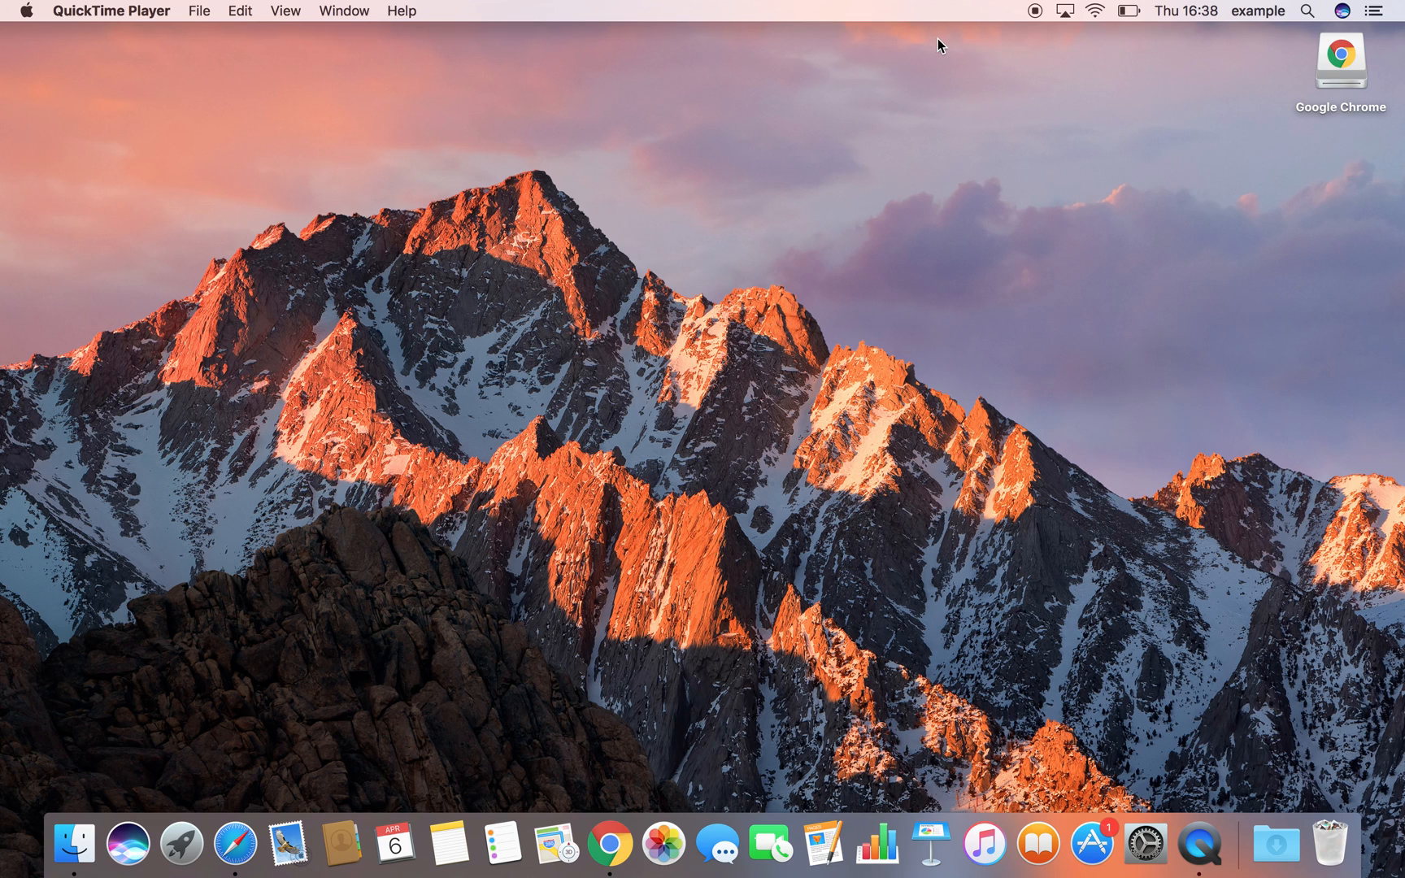
pyautogui.moveTo(981, 31)
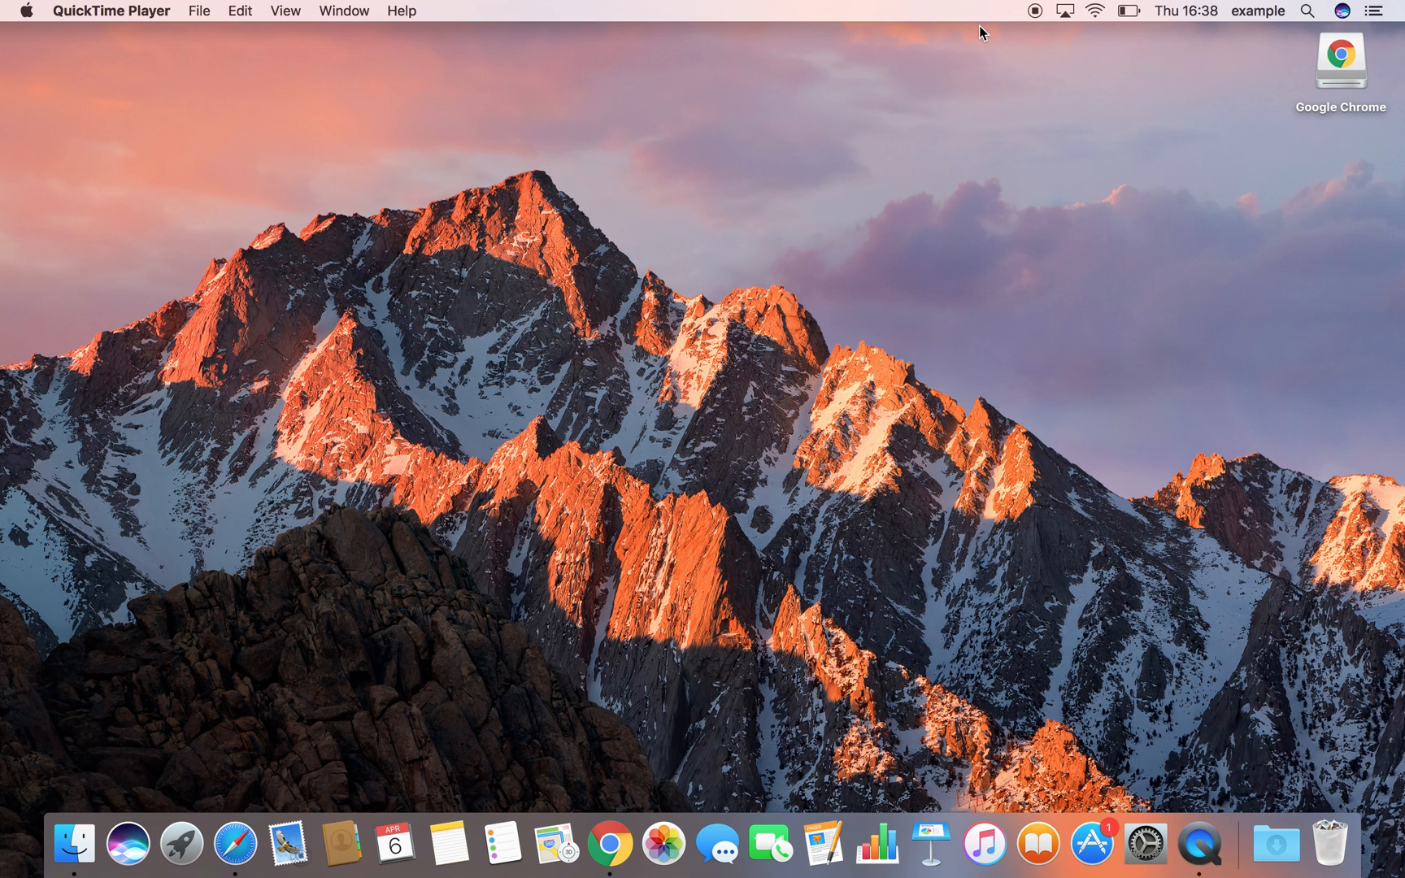
pyautogui.moveTo(952, 51)
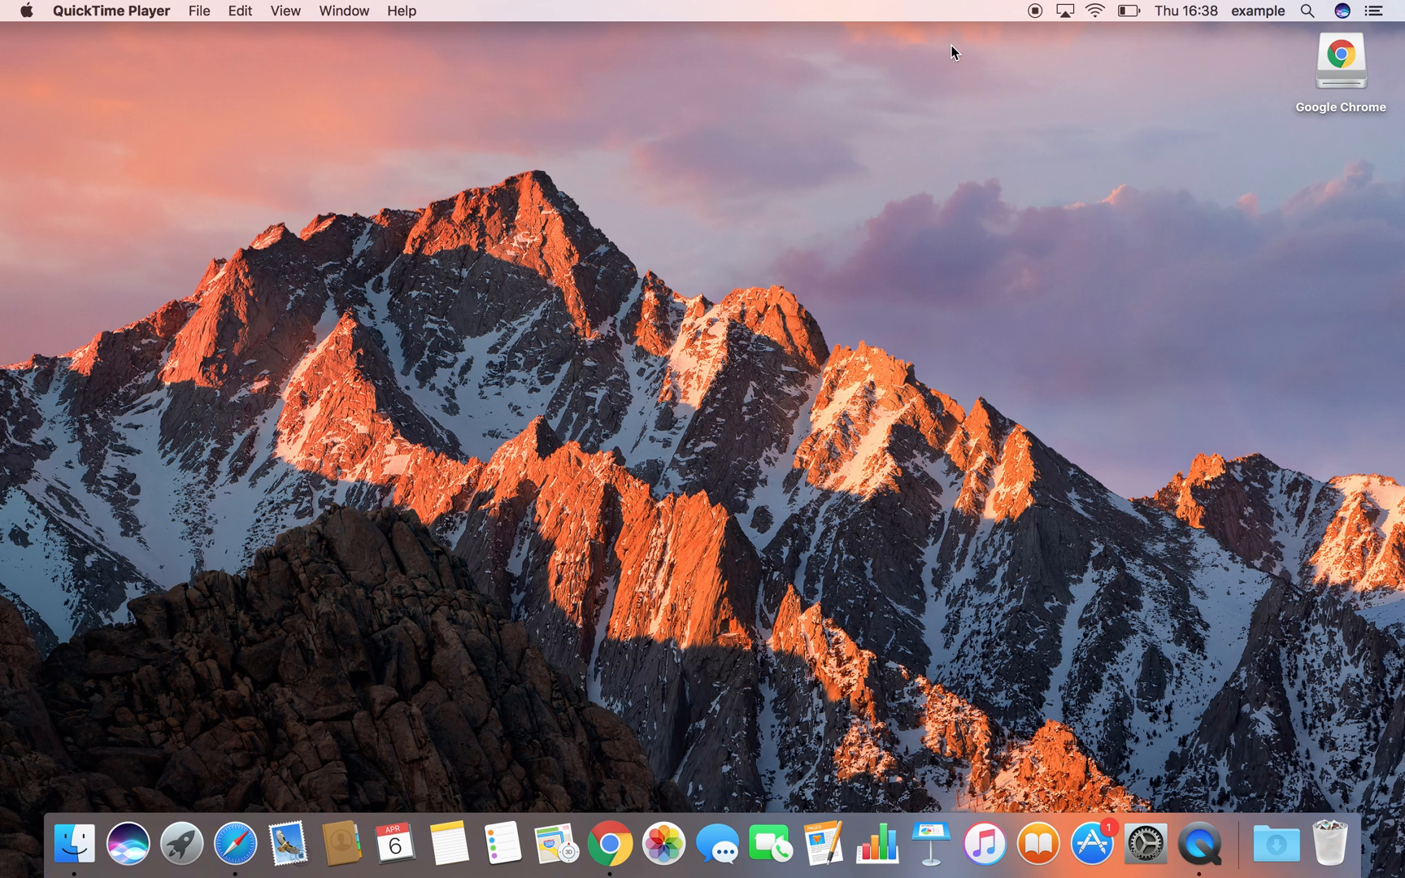
# - Search Google in Chrome for 'smc fan controll' and browse the results
pyautogui.click(611, 858)
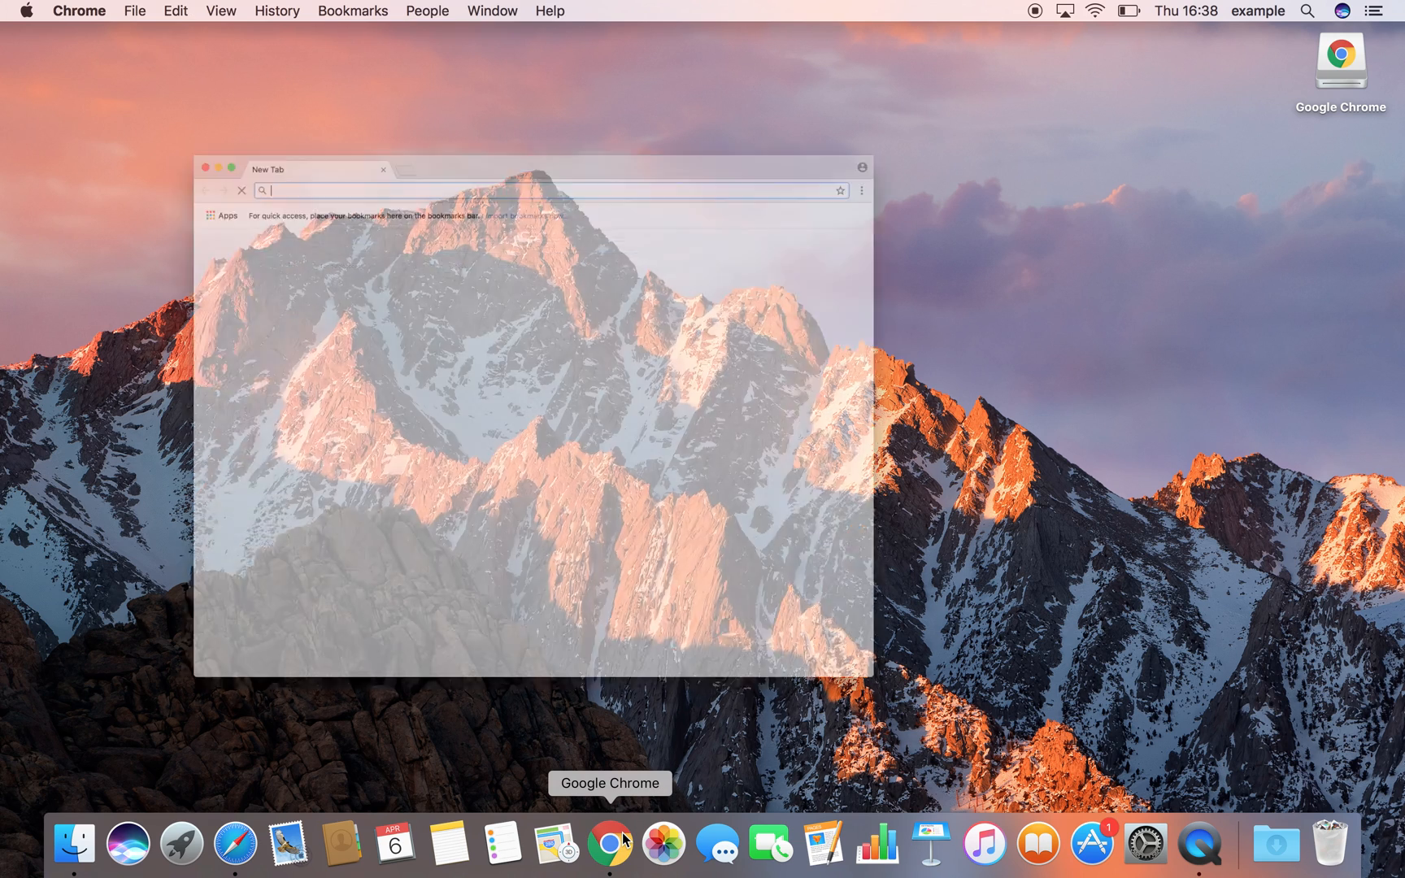
pyautogui.click(610, 856)
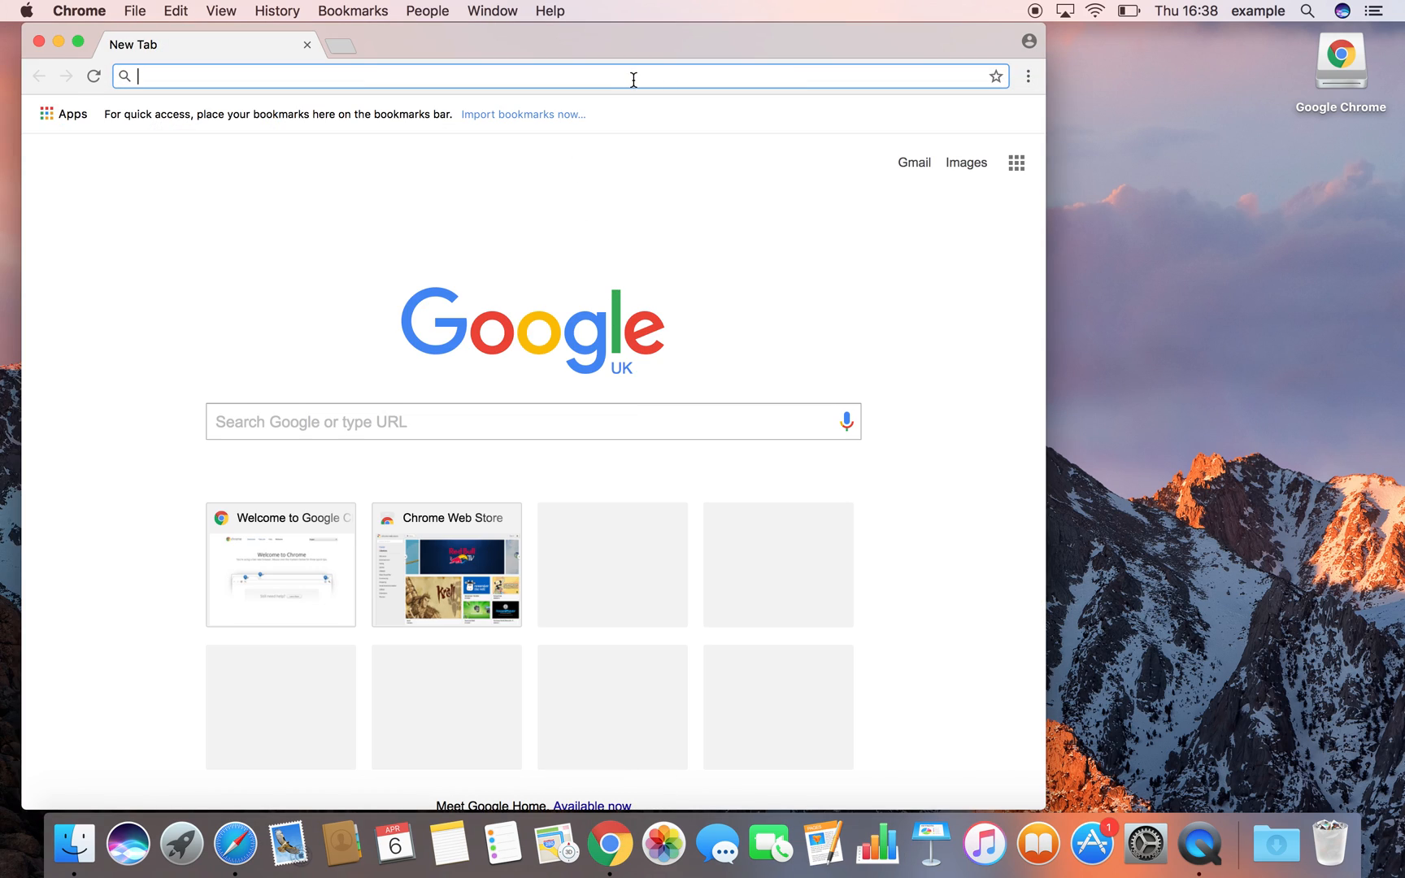
pyautogui.write('smc fan controll')
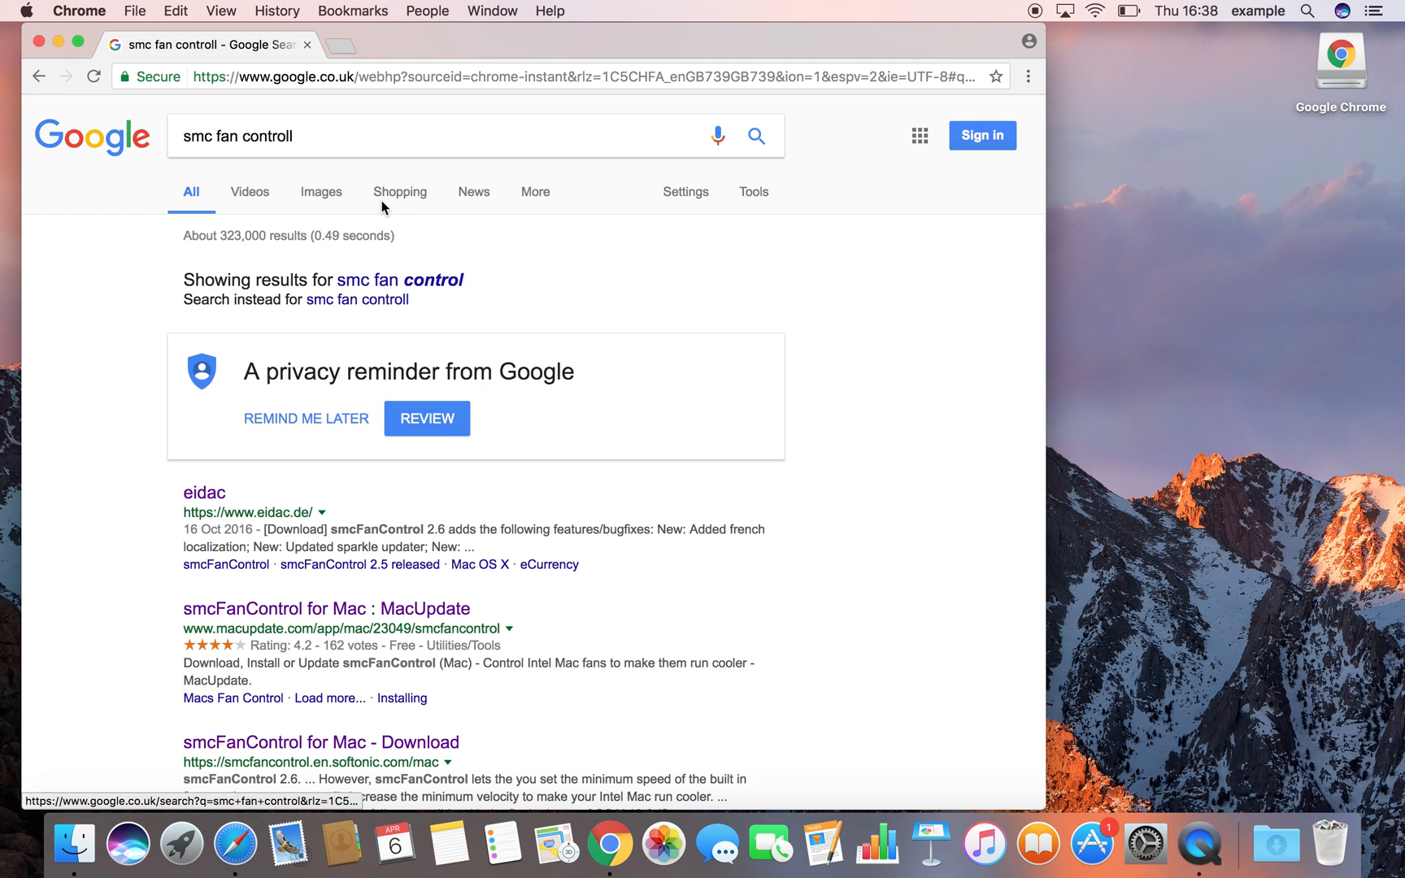
pyautogui.scroll(-3)
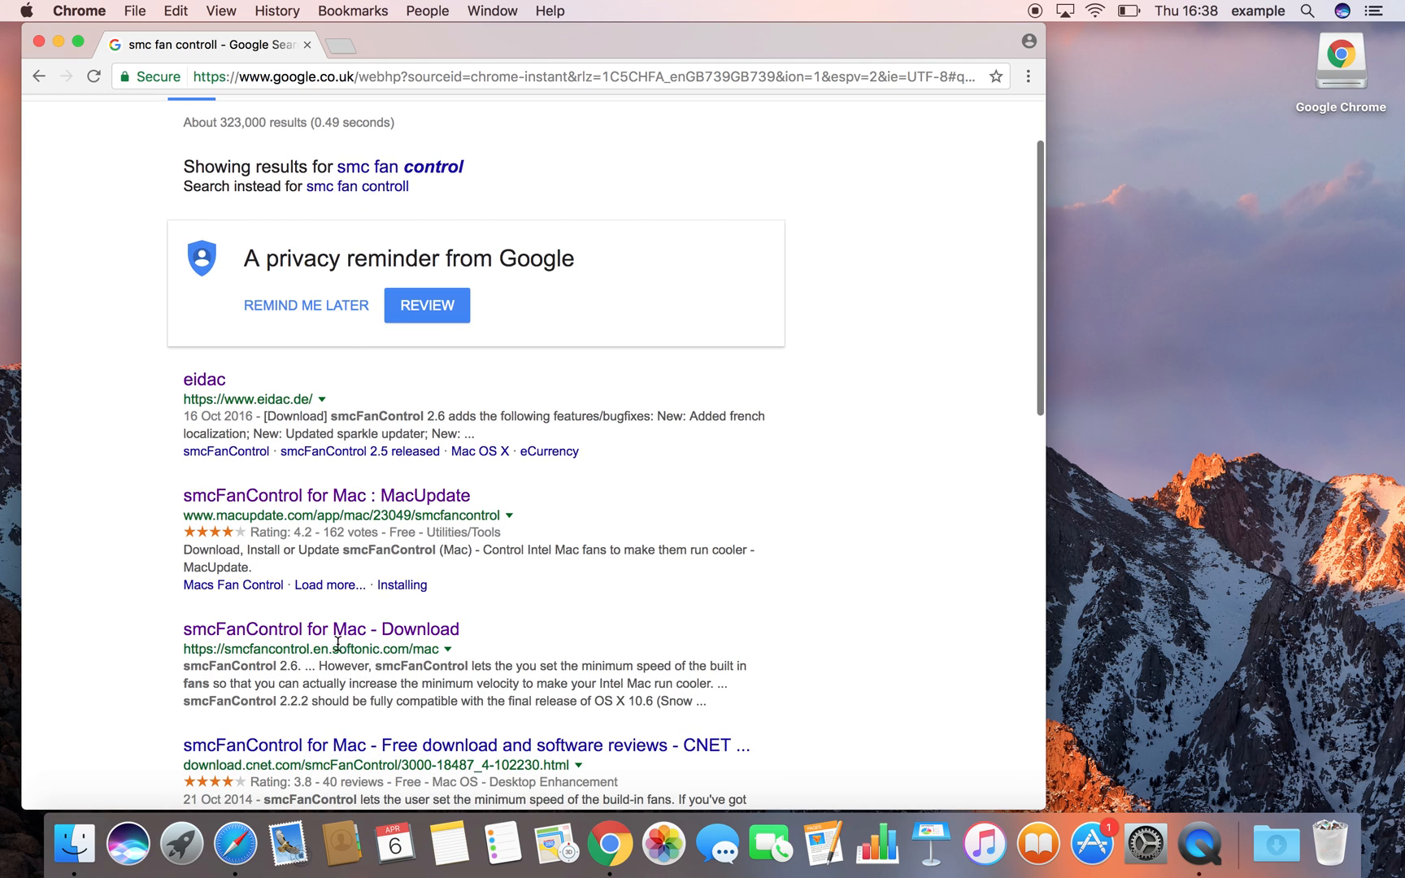
# - Download smcfancontrol_2_6.zip from the Softonic smcFanControl page
pyautogui.click(316, 629)
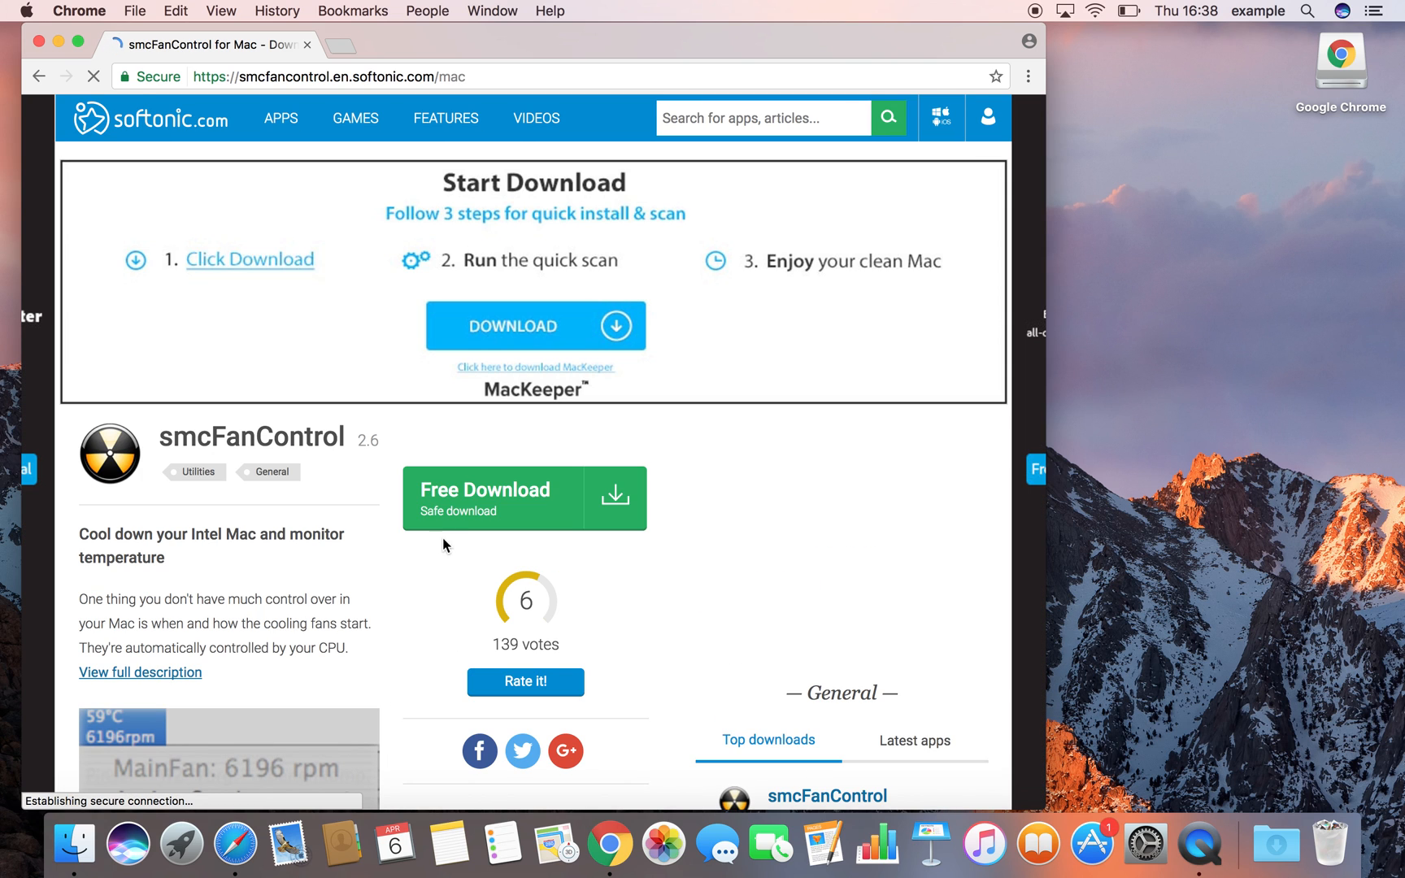
pyautogui.click(524, 498)
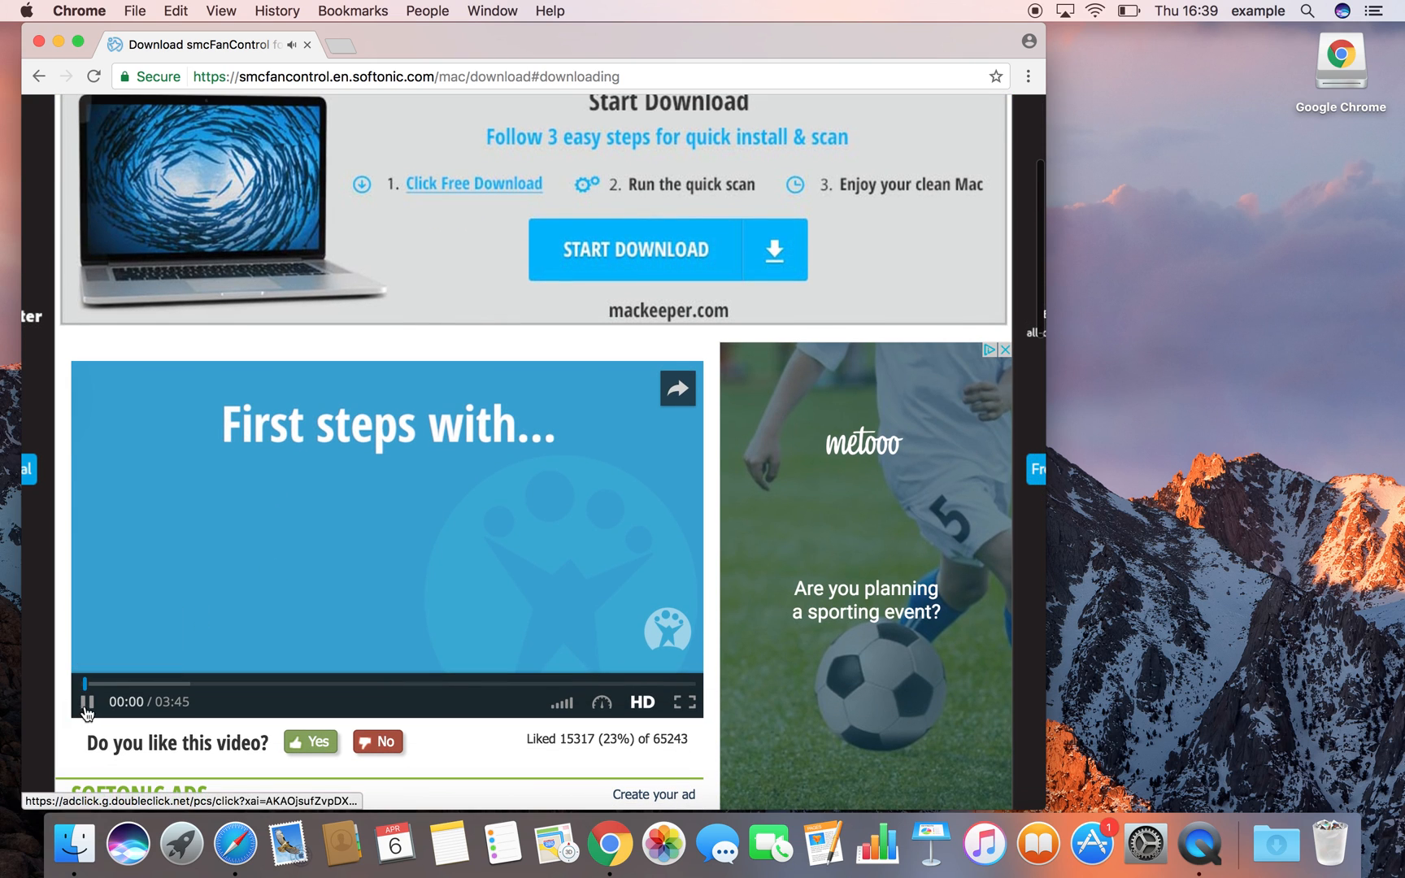
pyautogui.click(667, 250)
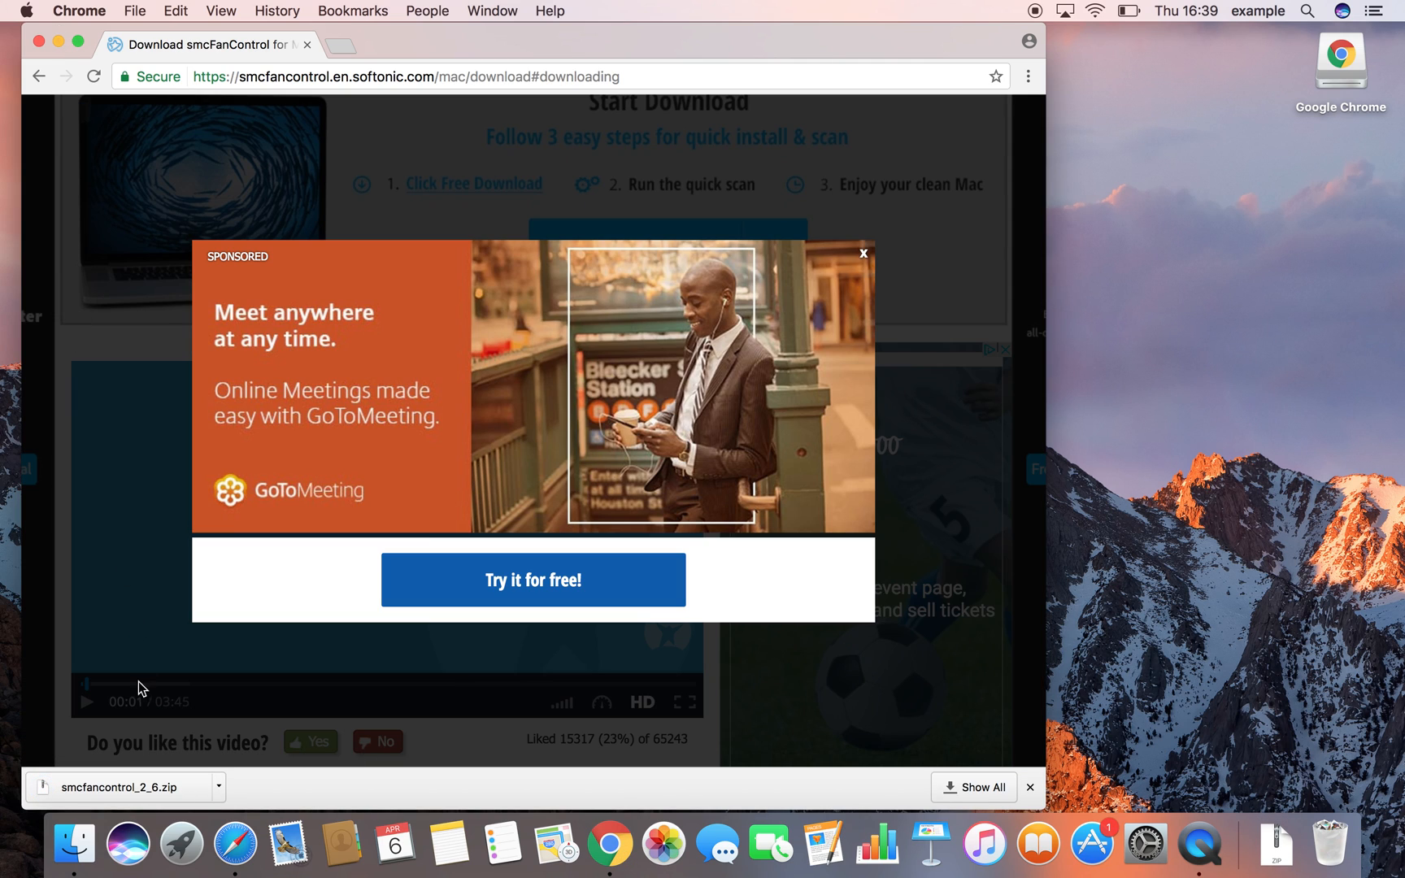
pyautogui.moveTo(158, 793)
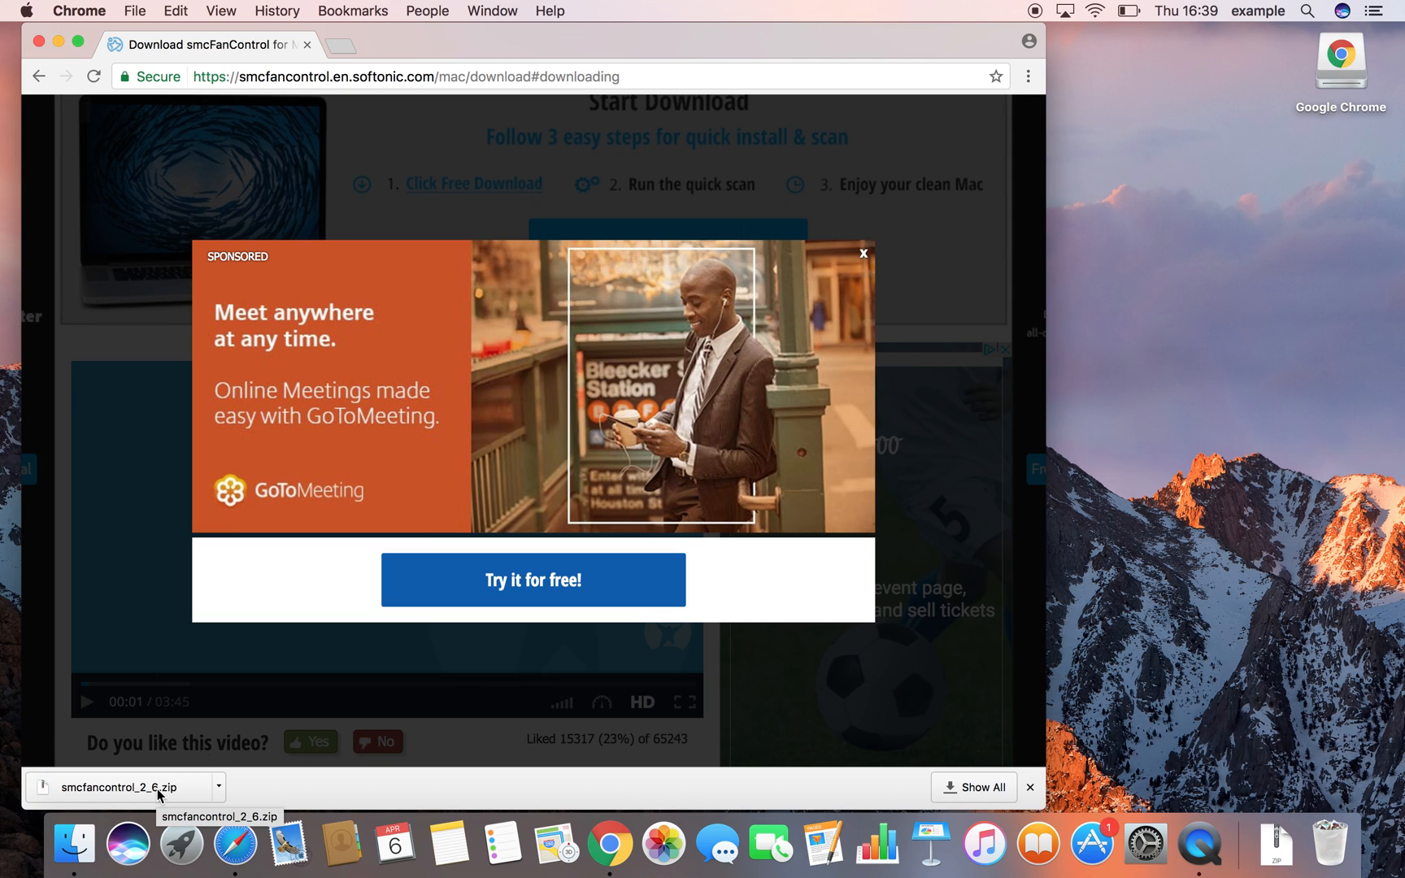
# - Unzip the download and reach the smcFanControl app inside the smcfancontrol_2_6 folder
pyautogui.click(122, 787)
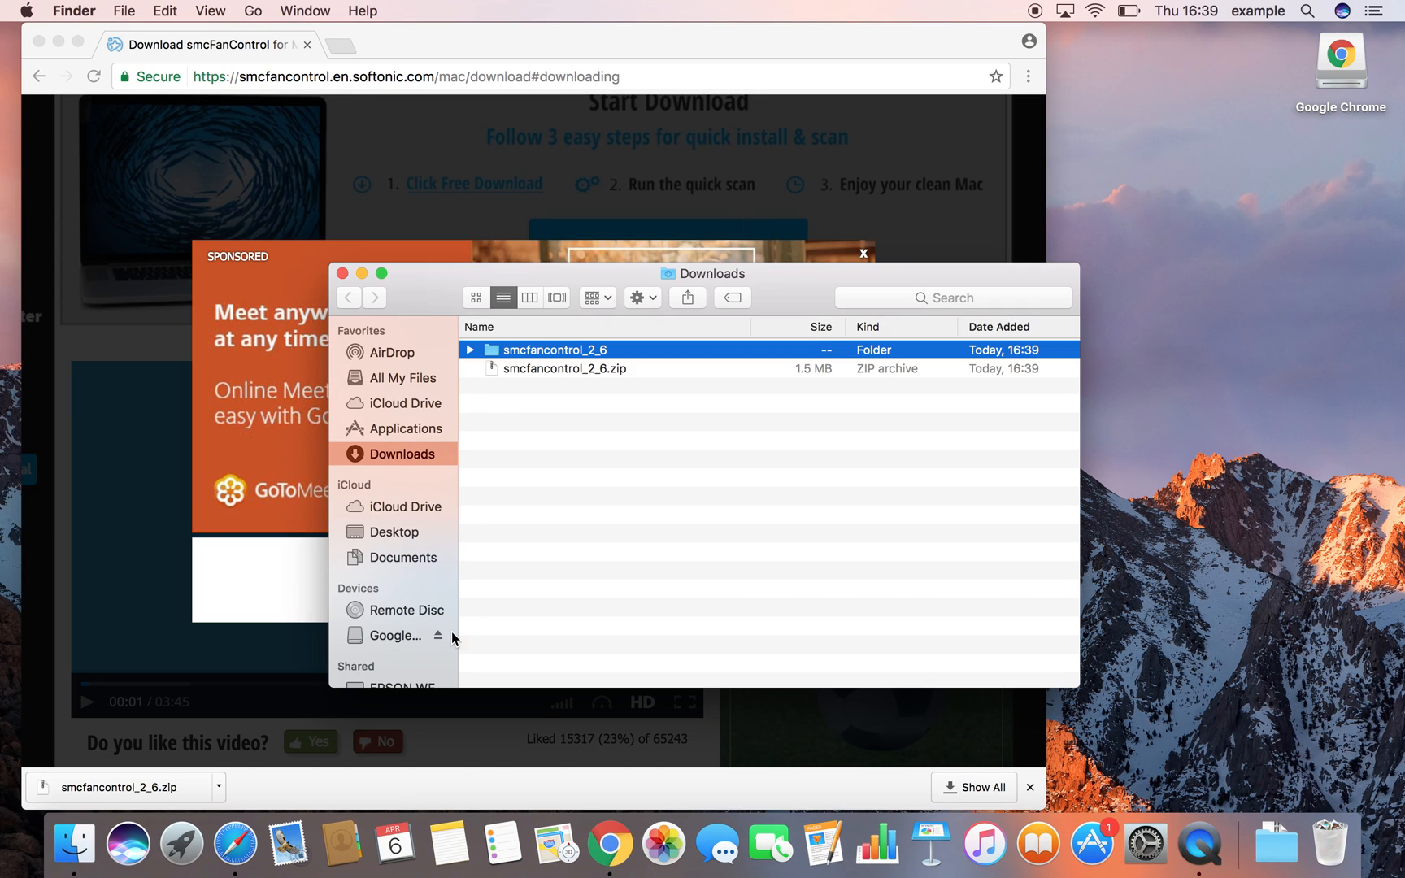
pyautogui.moveTo(571, 356)
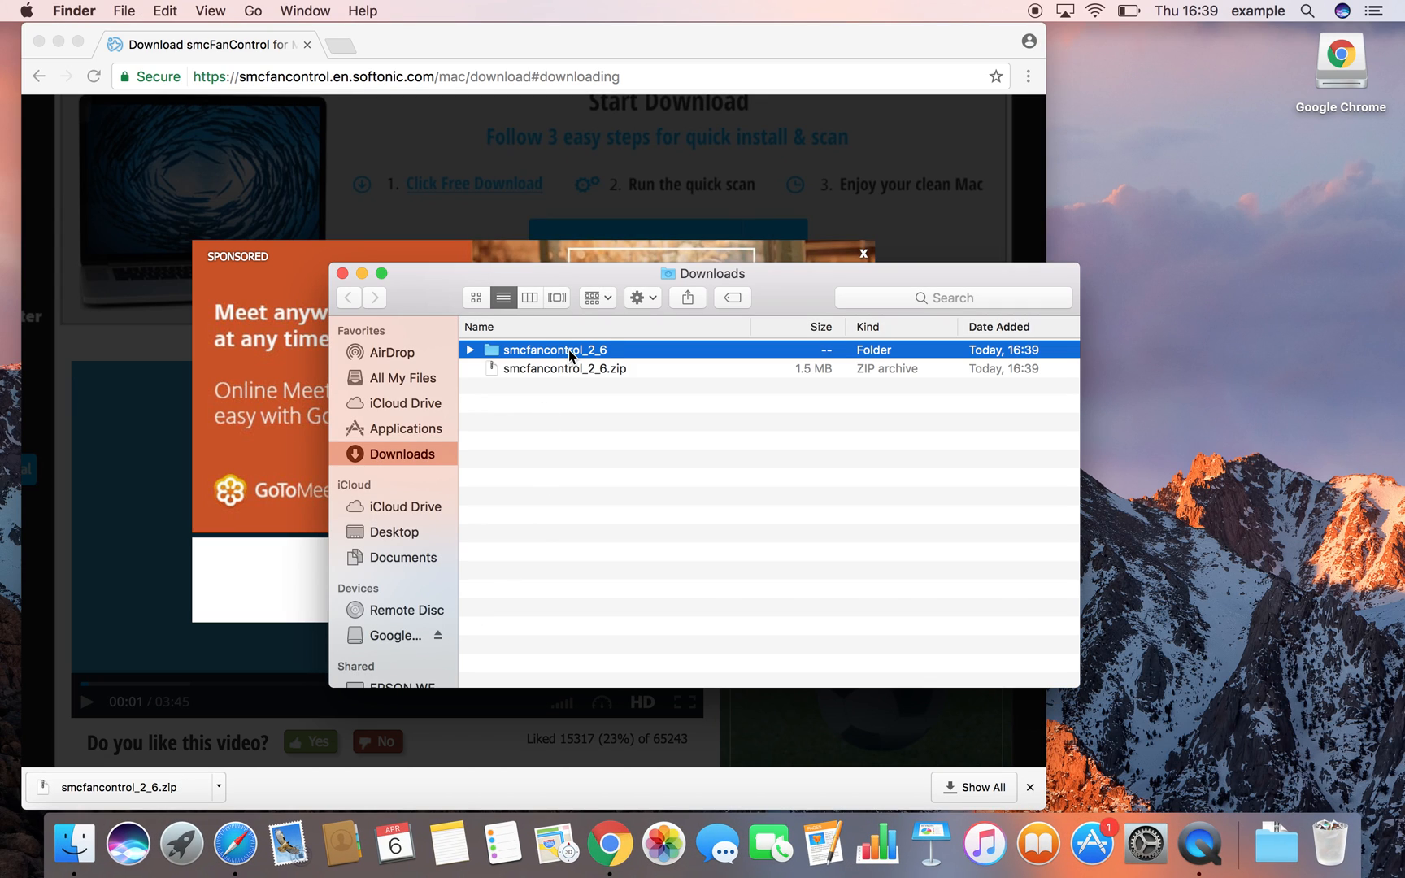
pyautogui.doubleClick(553, 349)
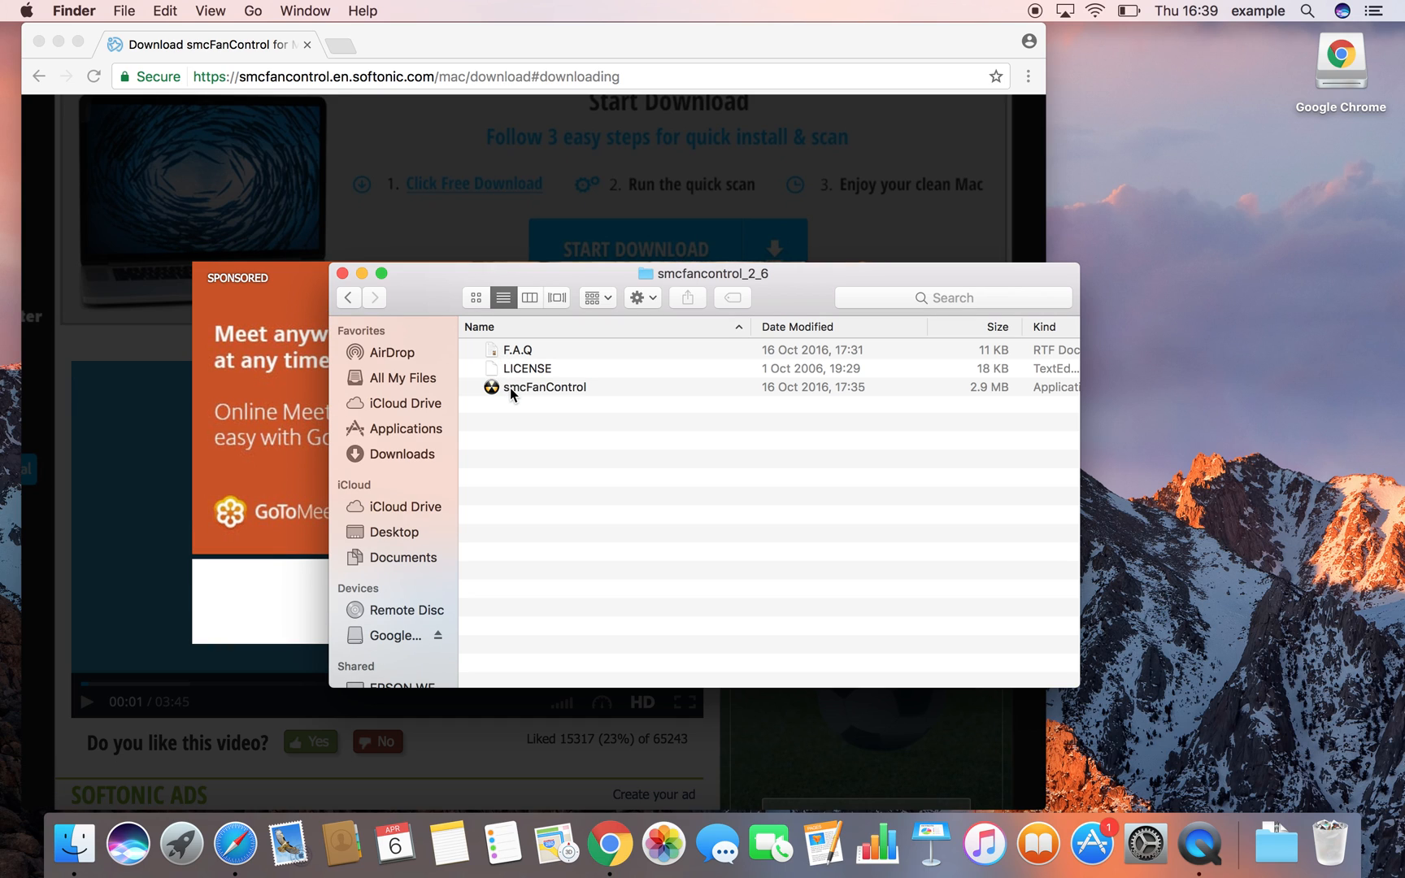
pyautogui.click(543, 387)
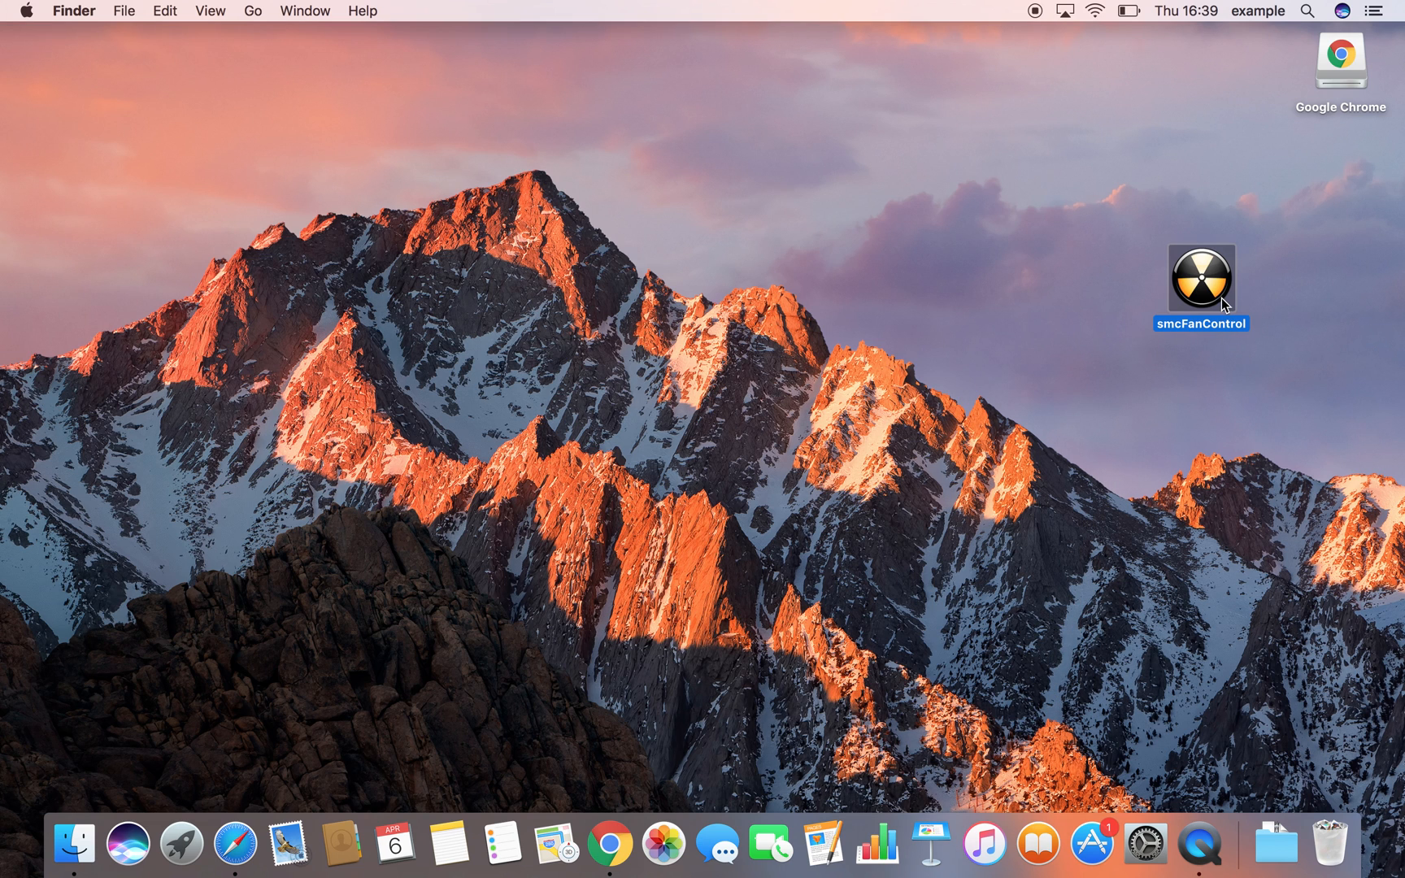
pyautogui.moveTo(1209, 299)
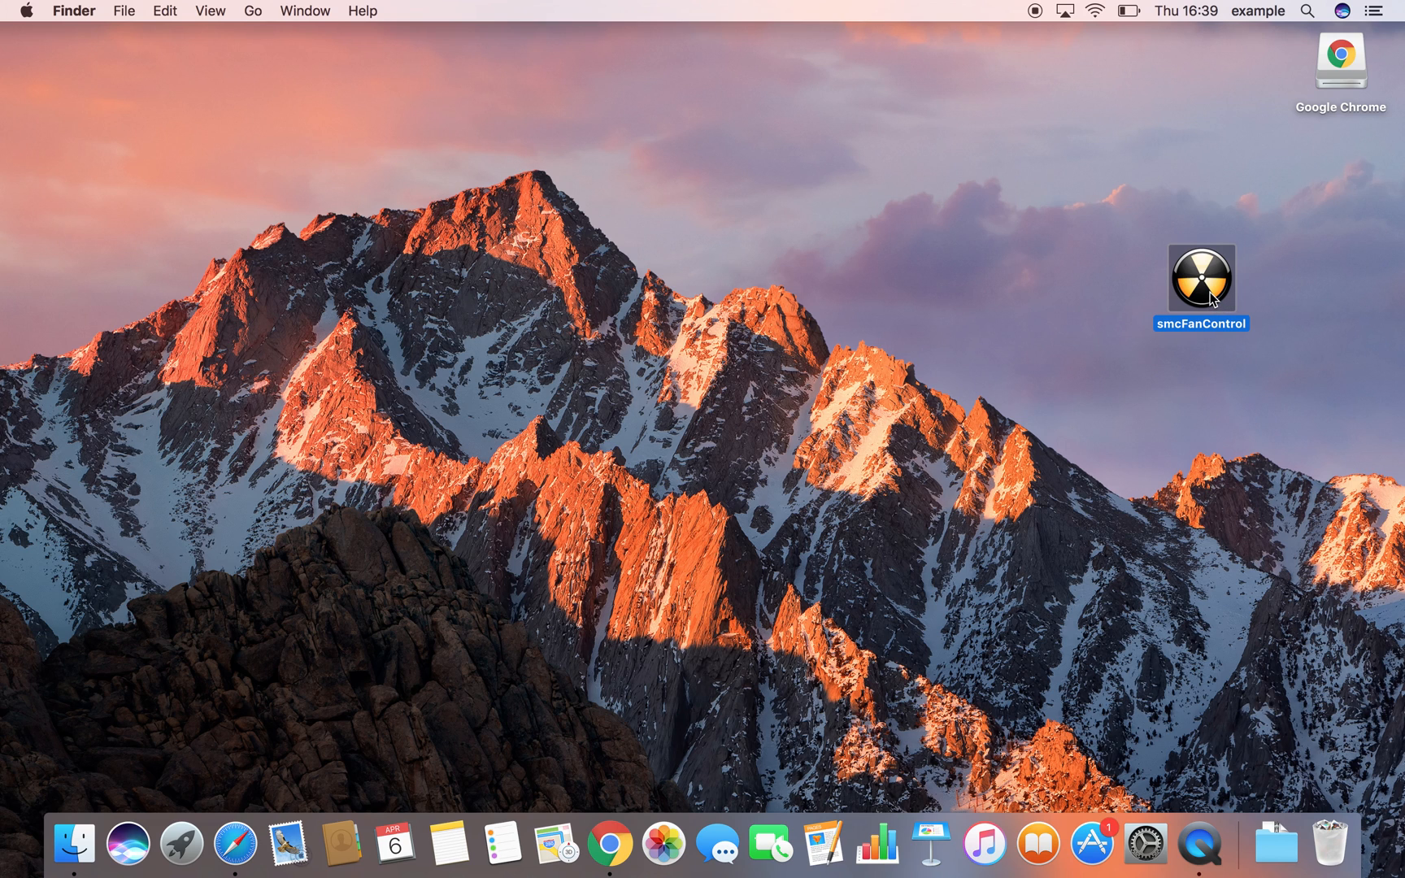
pyautogui.moveTo(883, 316)
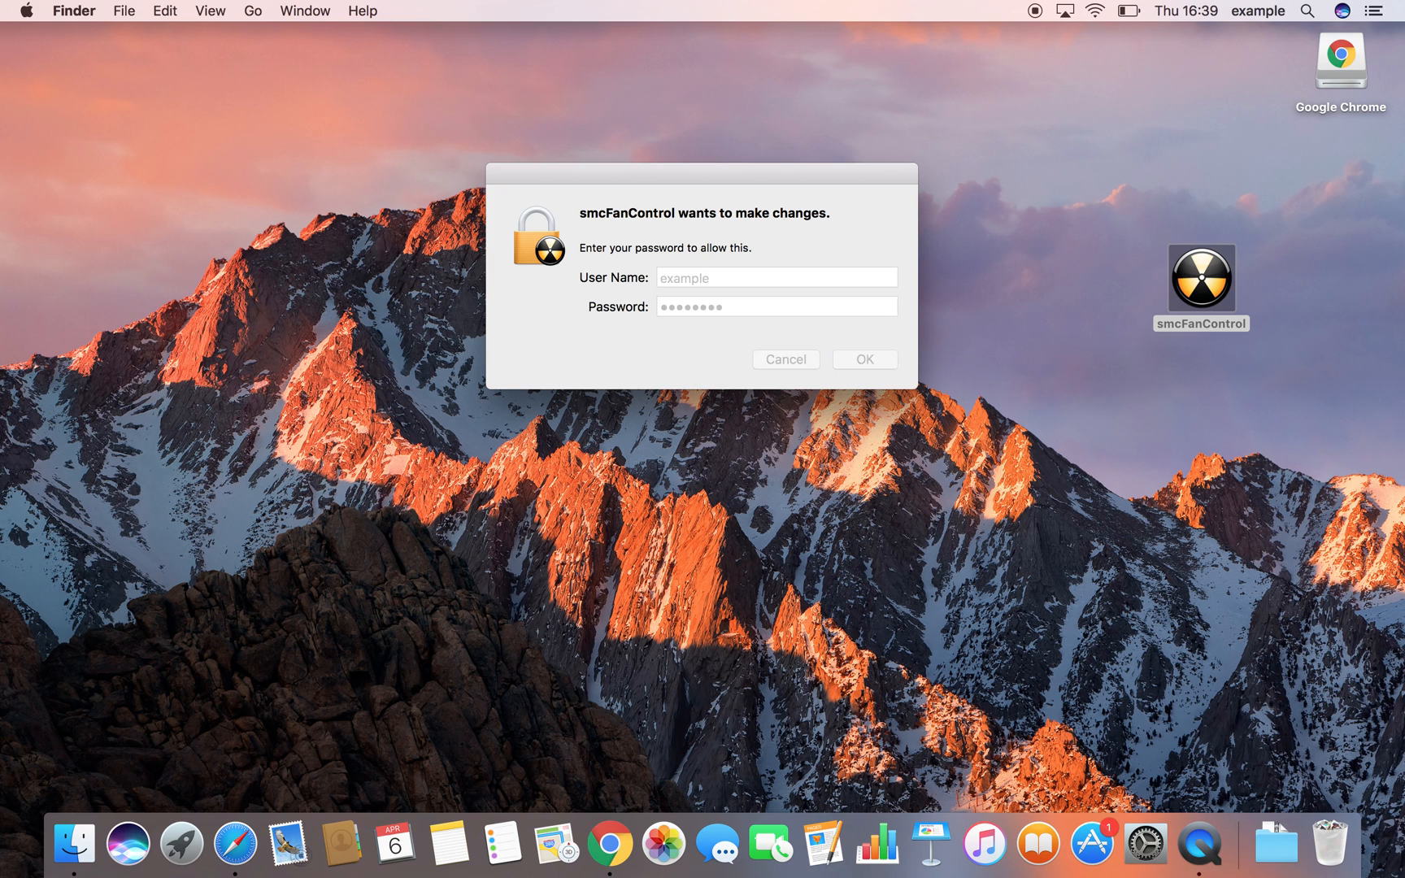
# - Authorize smcFanControl so its temperature and RPM readout appears in the menu bar
pyautogui.click(865, 360)
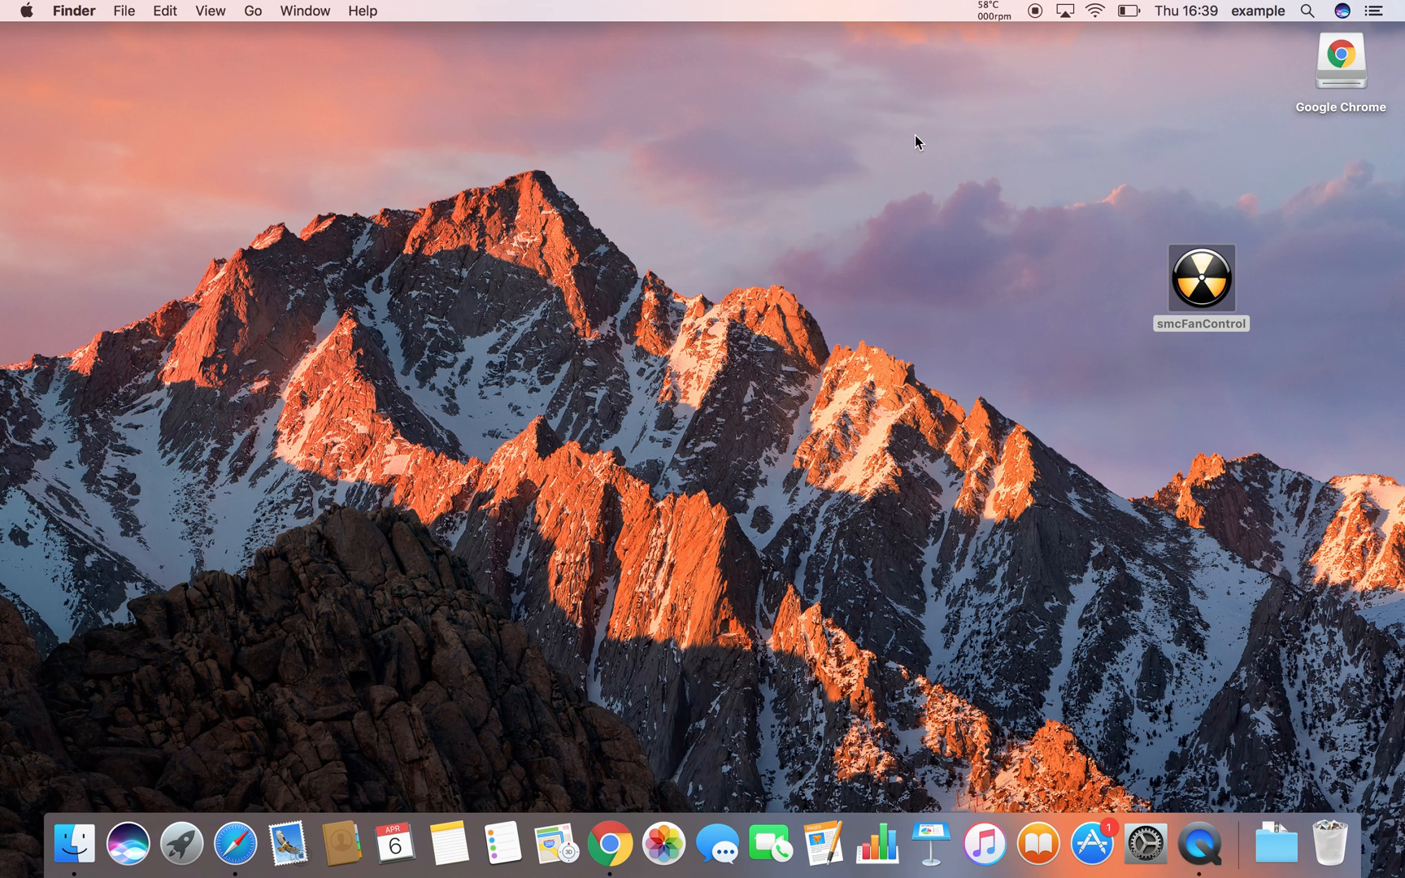
pyautogui.moveTo(1012, 32)
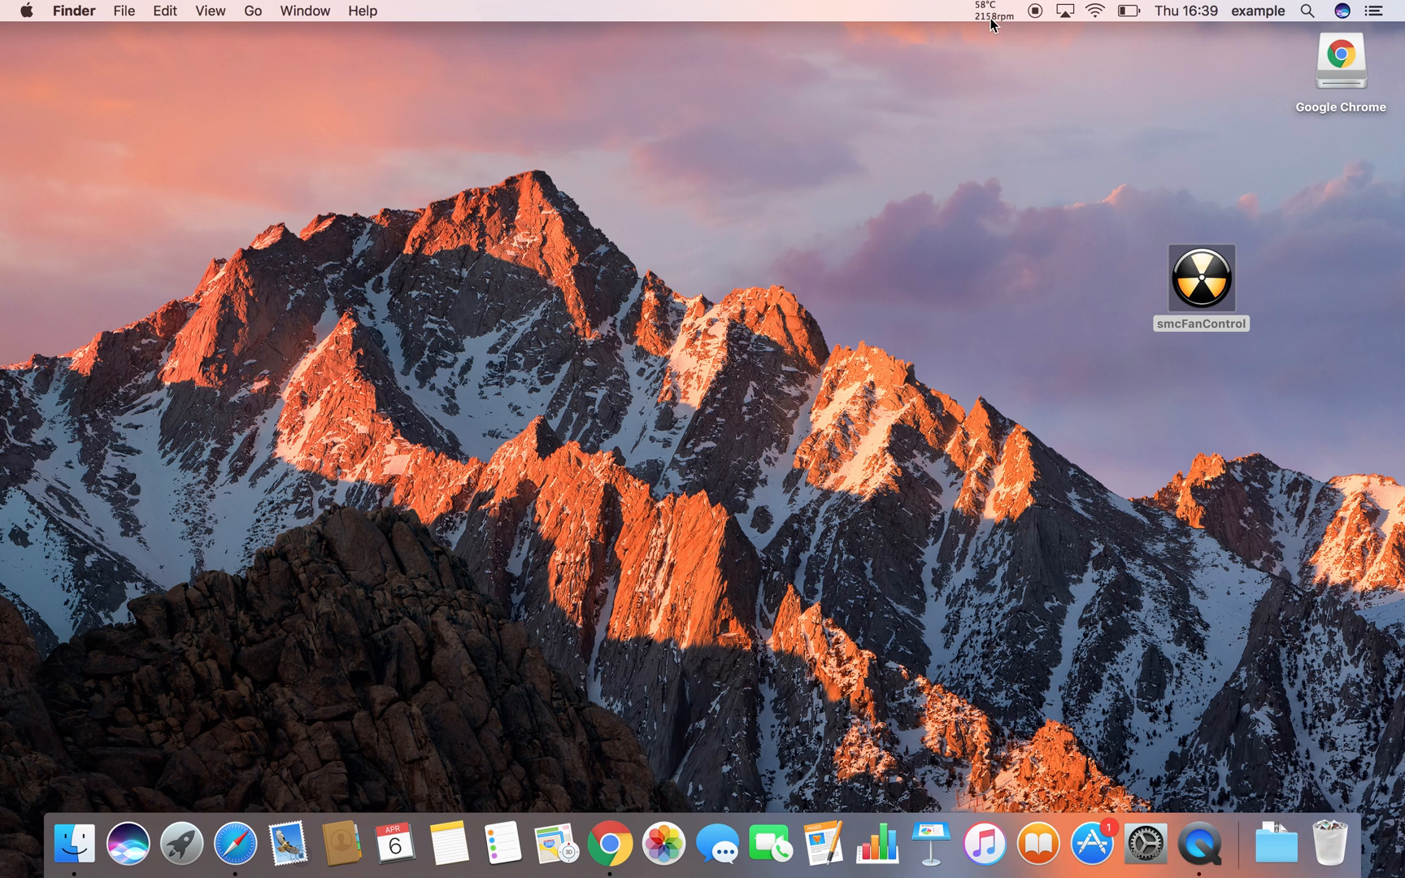
# - Make Higher RPM the active setting and confirm fans near 4319 and 3994 rpm
pyautogui.click(989, 10)
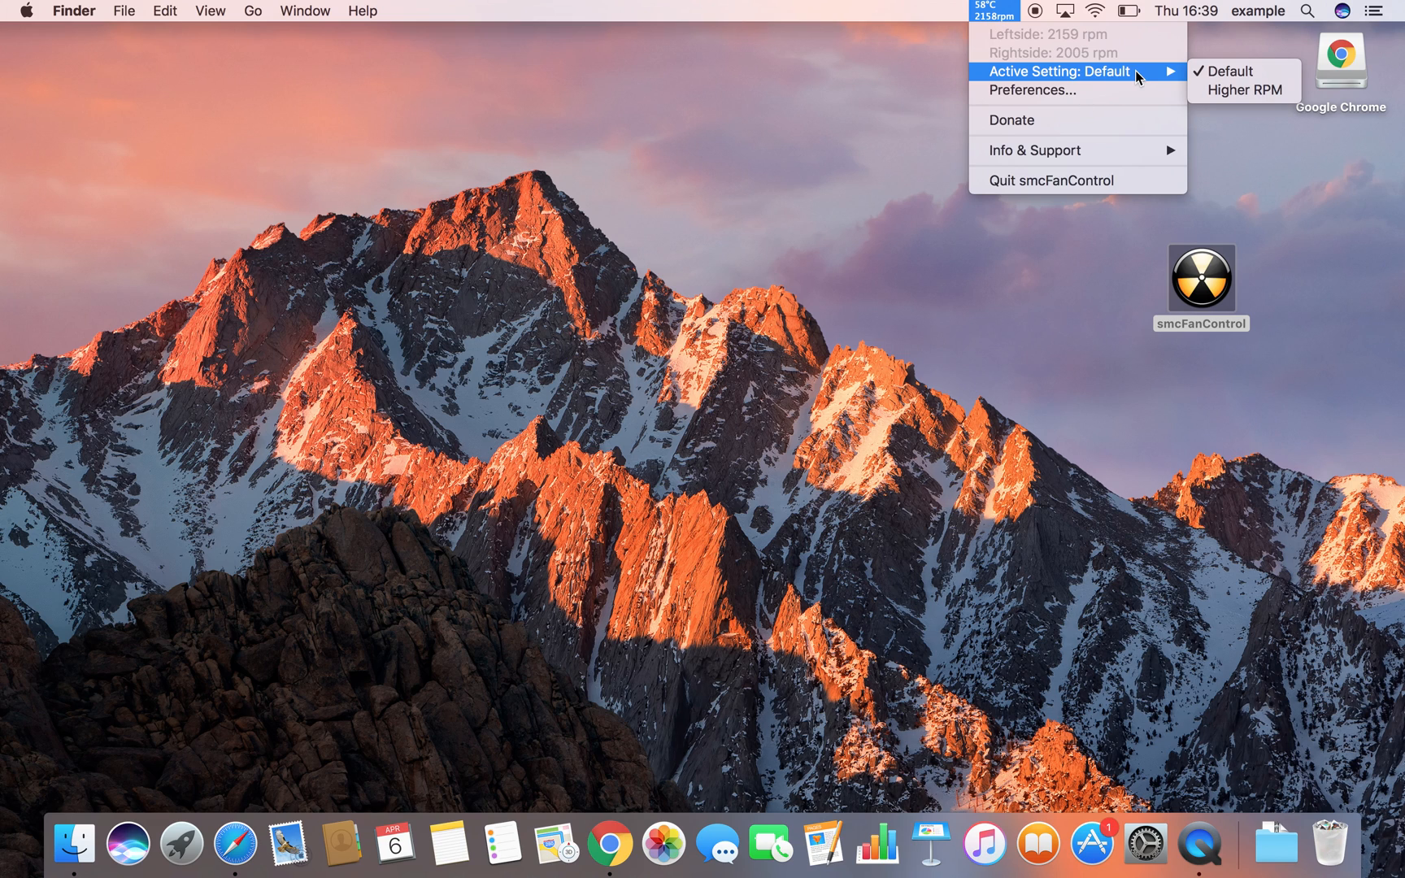
pyautogui.moveTo(1124, 75)
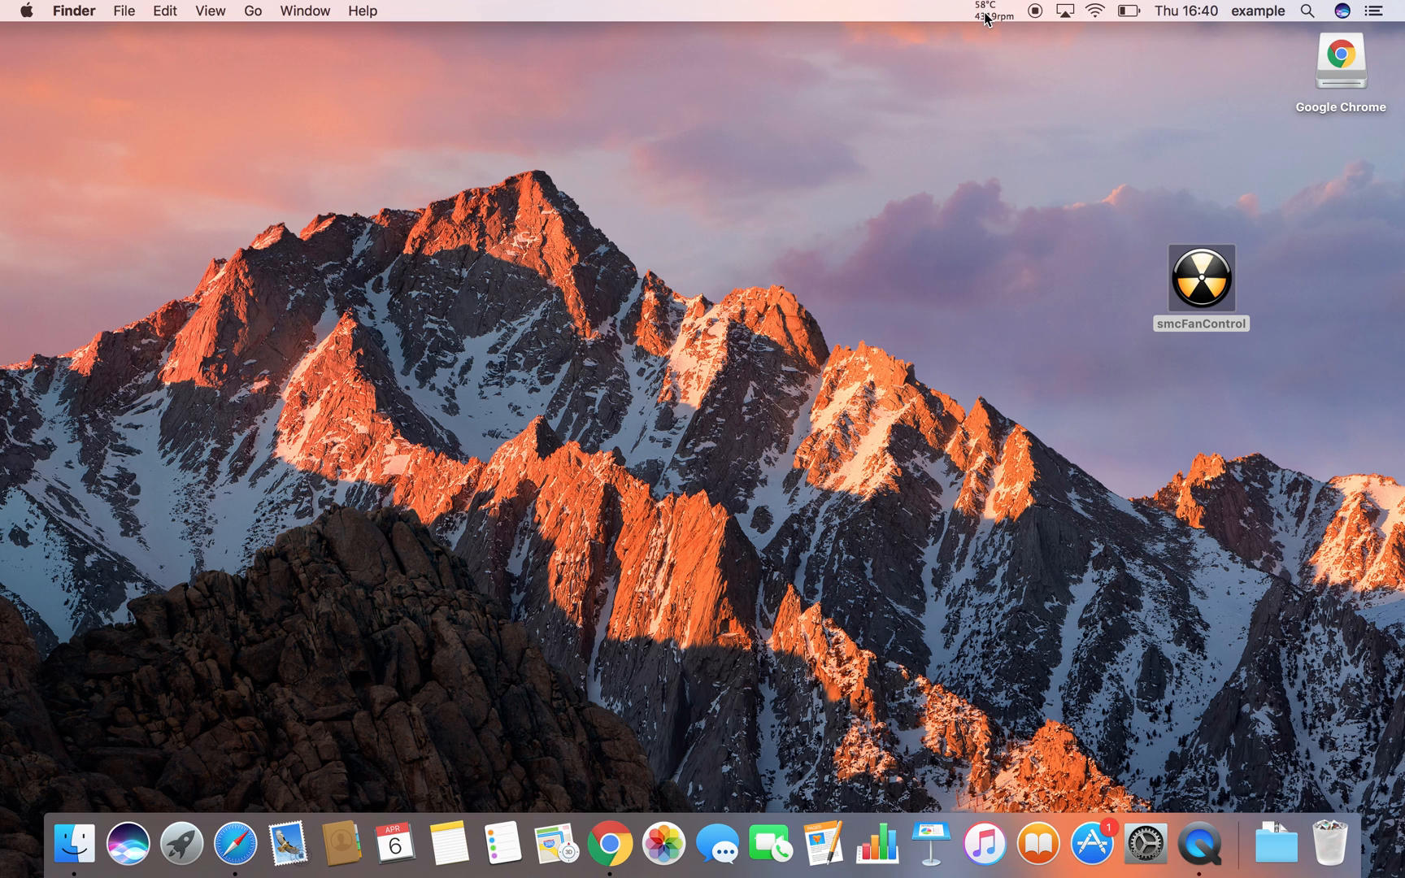
pyautogui.click(990, 11)
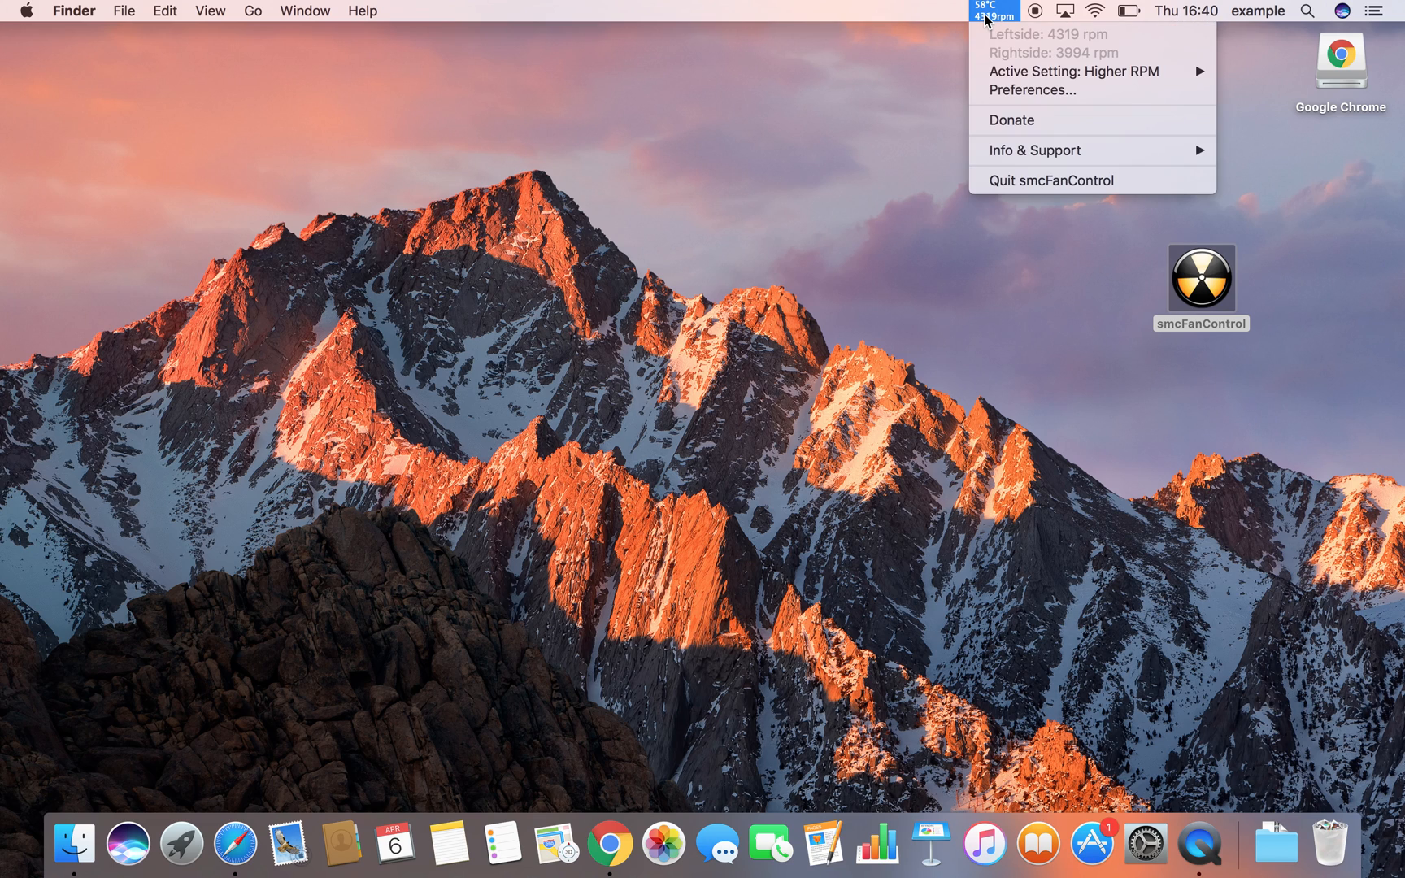
pyautogui.moveTo(1021, 37)
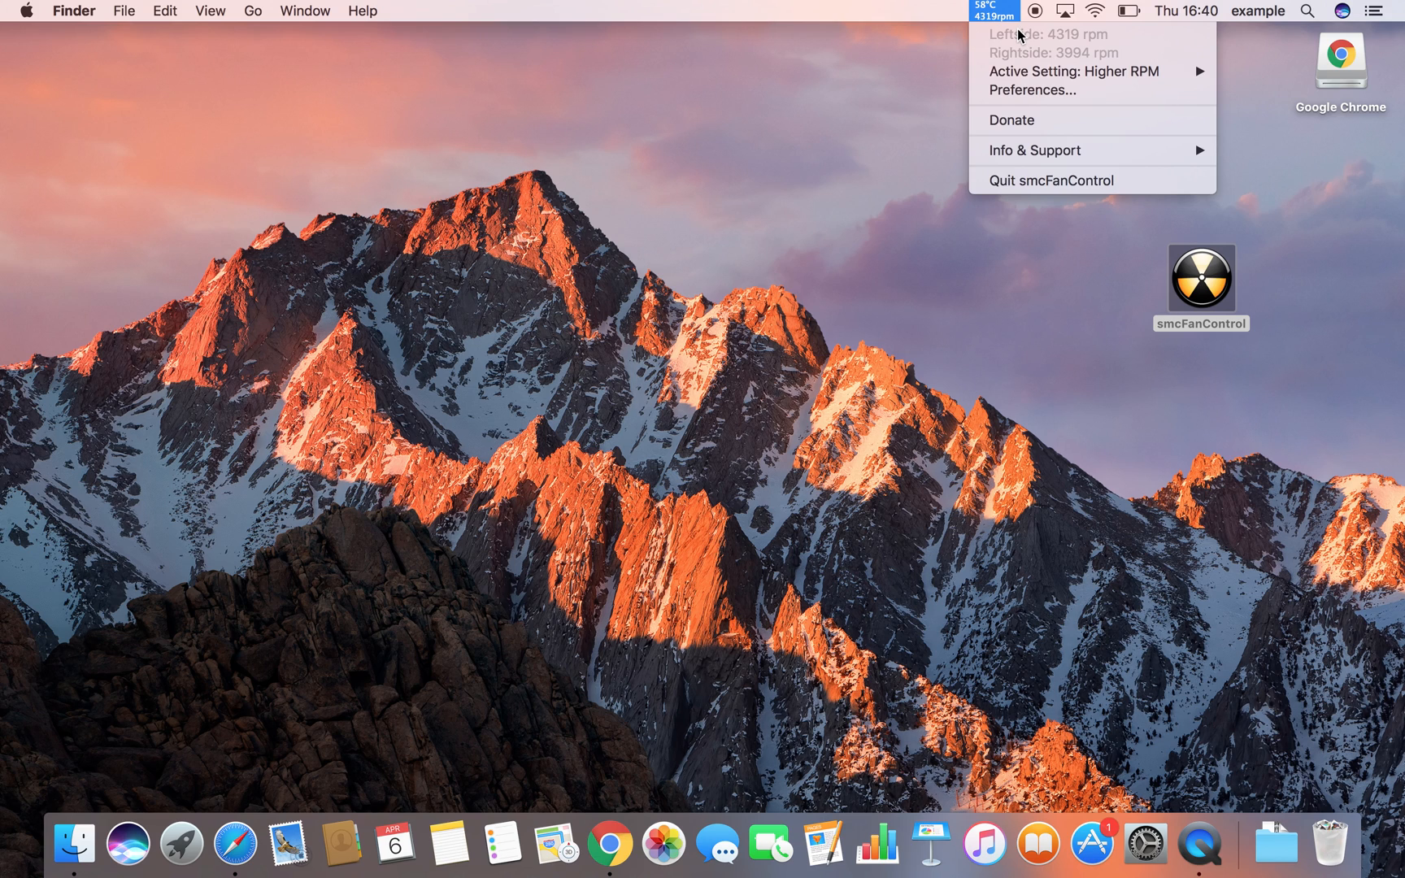
pyautogui.moveTo(1007, 39)
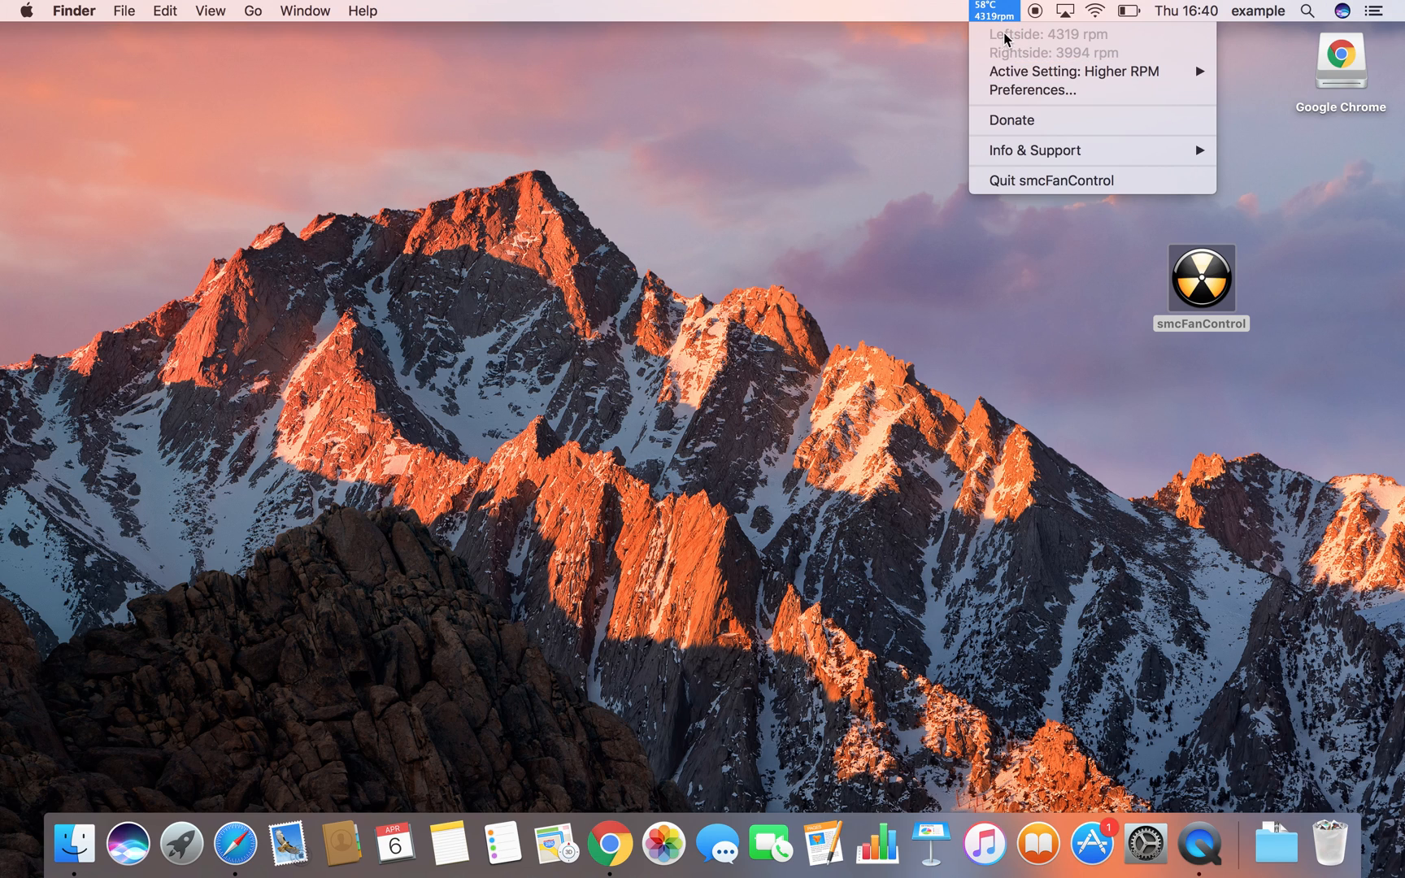
pyautogui.moveTo(1010, 59)
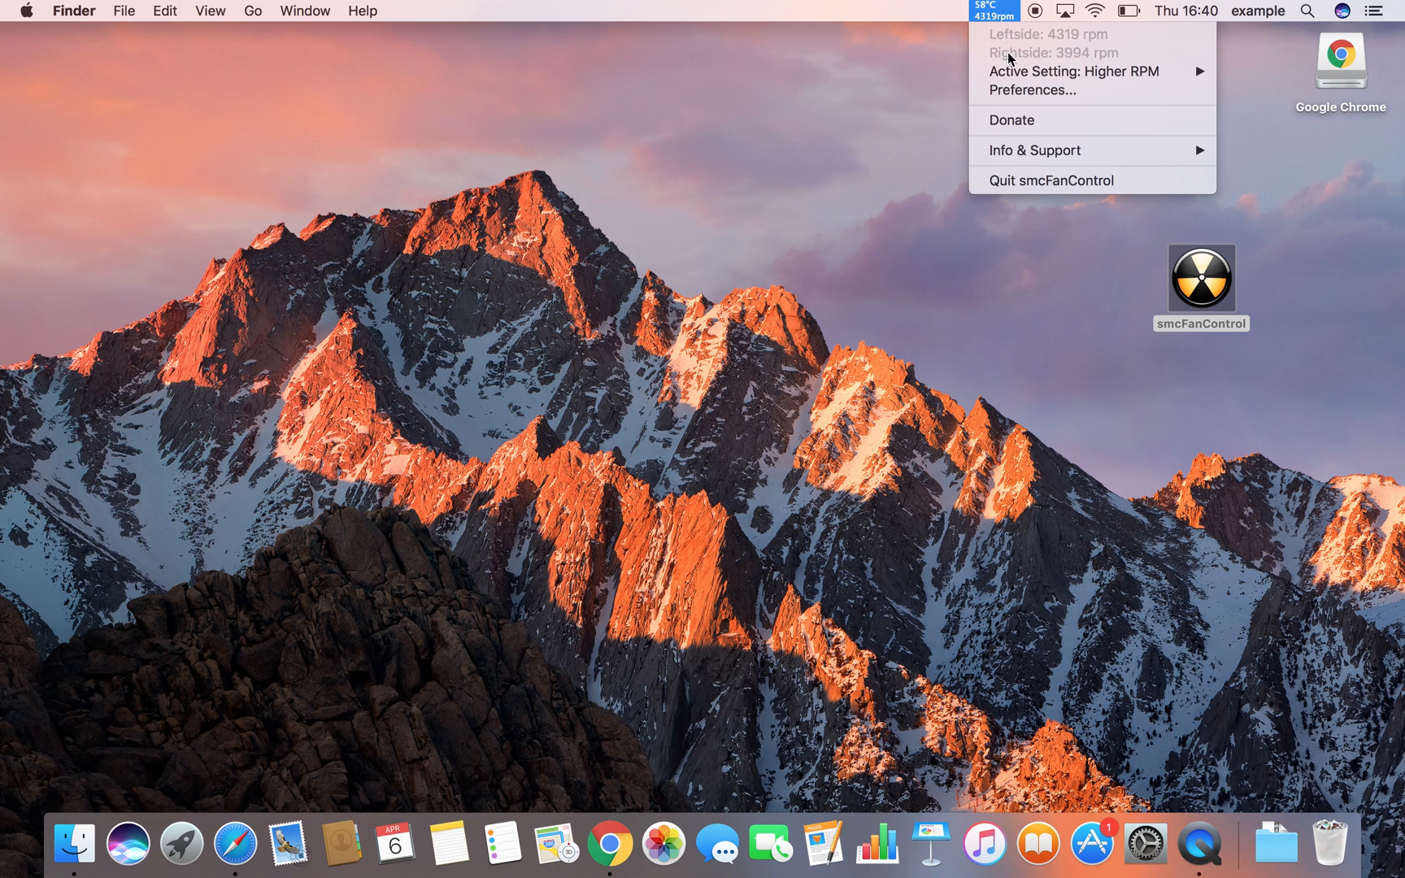
pyautogui.moveTo(1020, 96)
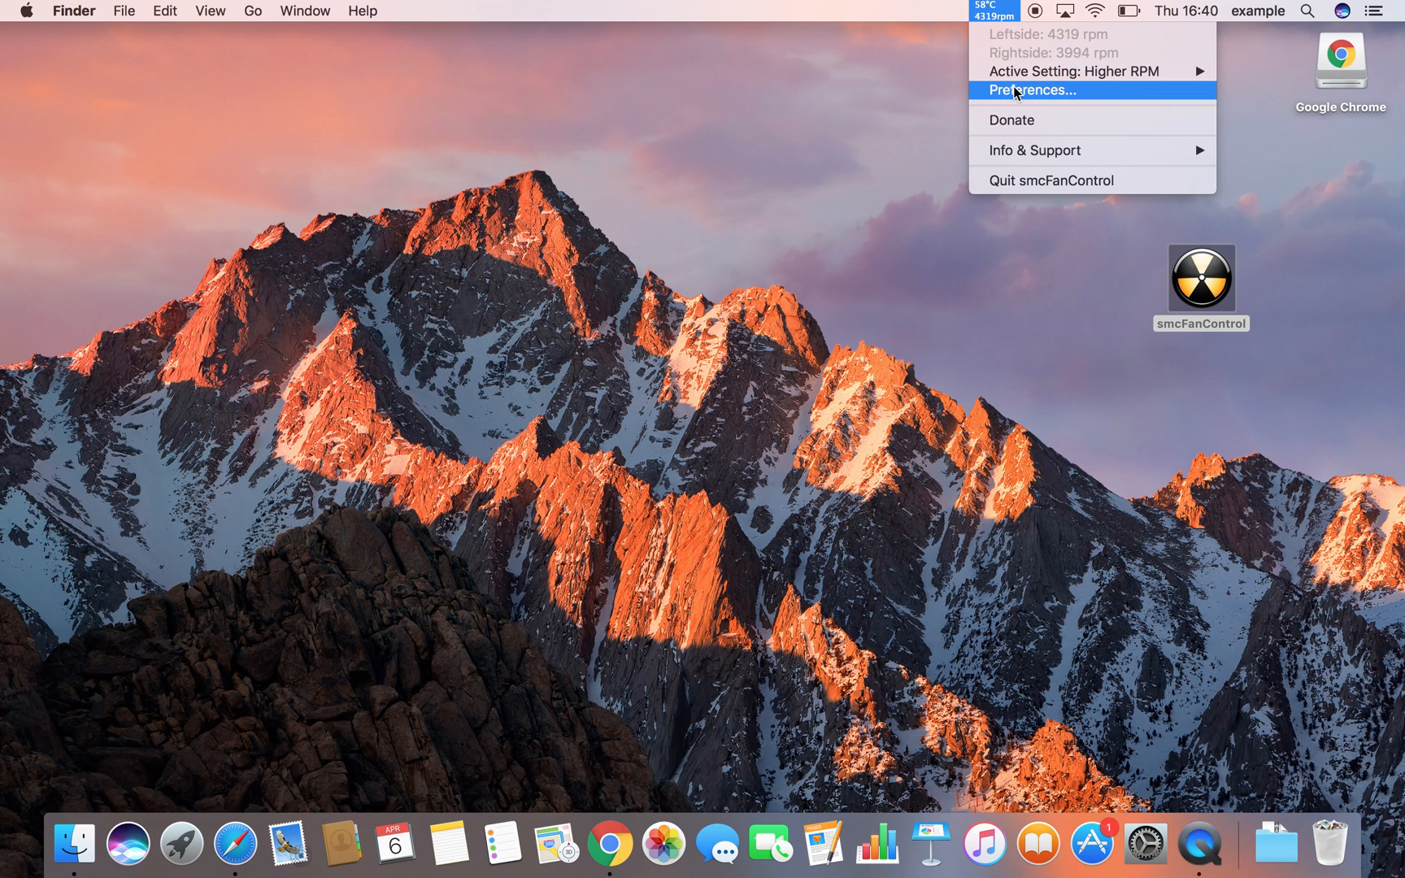
# - Add a favorite named 'fastest' with Leftside 6156 rpm and Rightside 5700 rpm minimums
pyautogui.click(1035, 89)
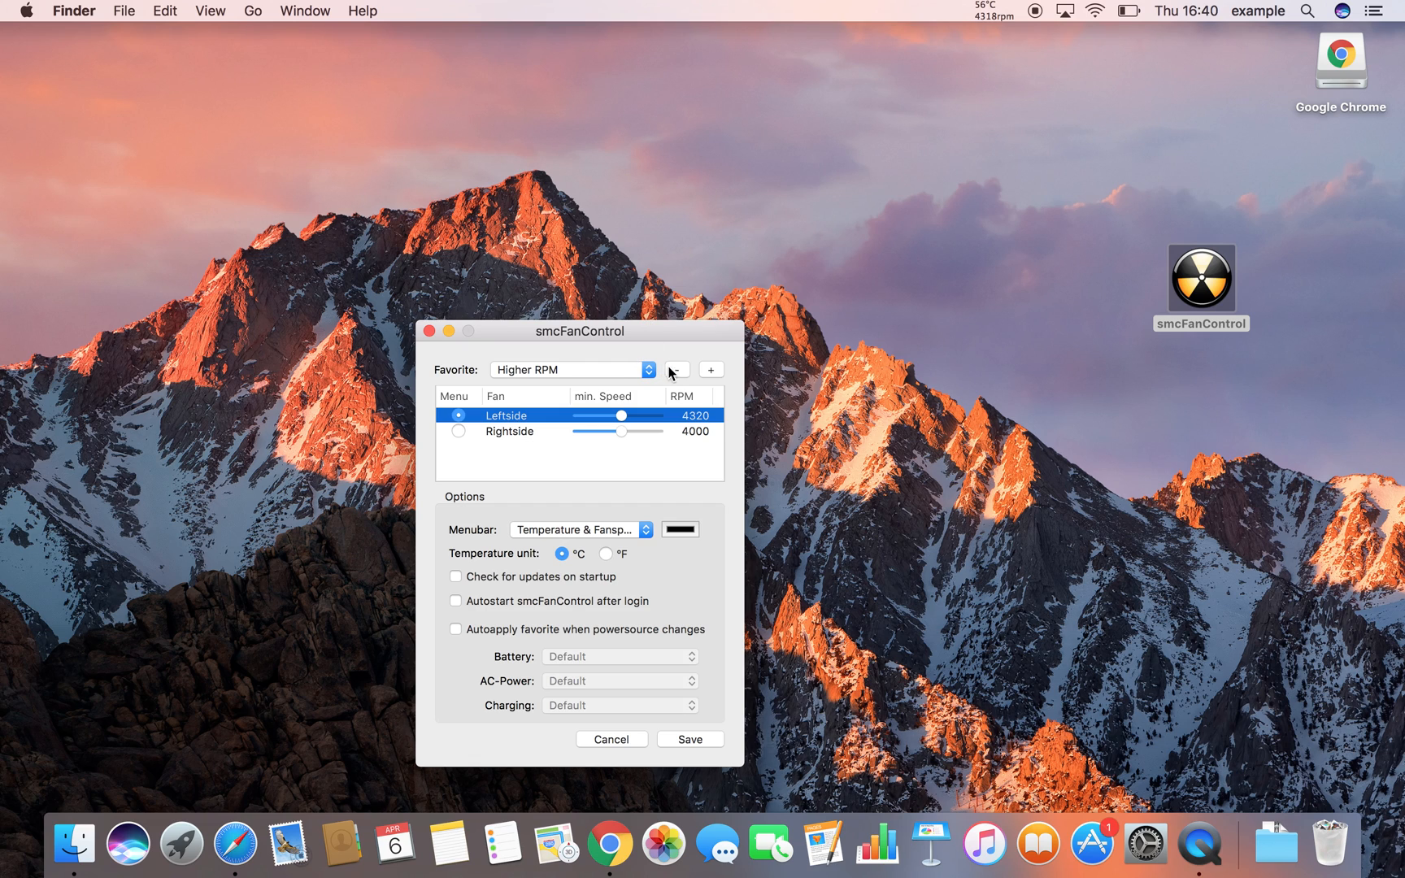
pyautogui.click(711, 369)
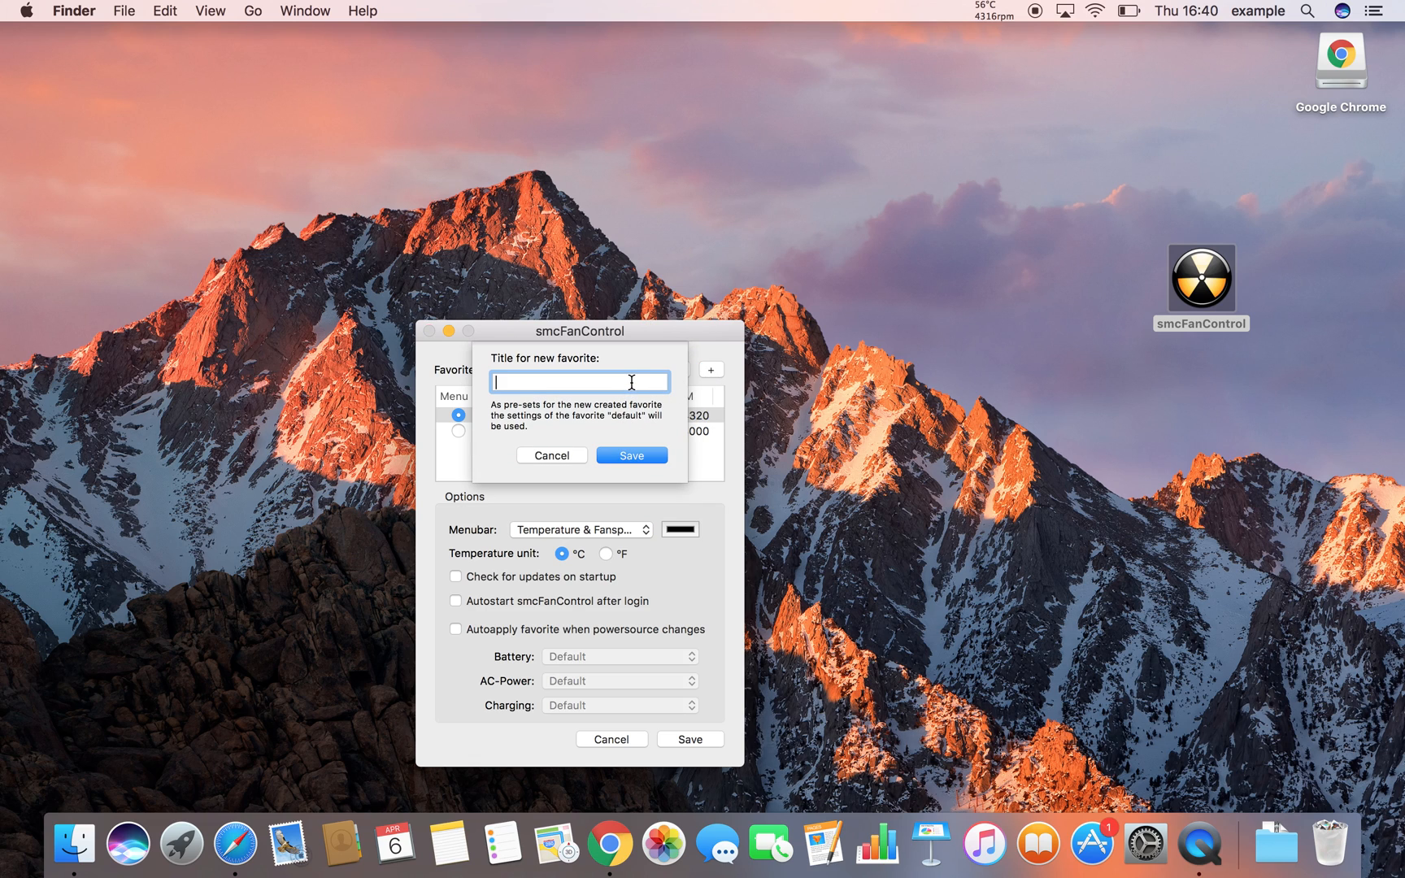
pyautogui.write('highe')
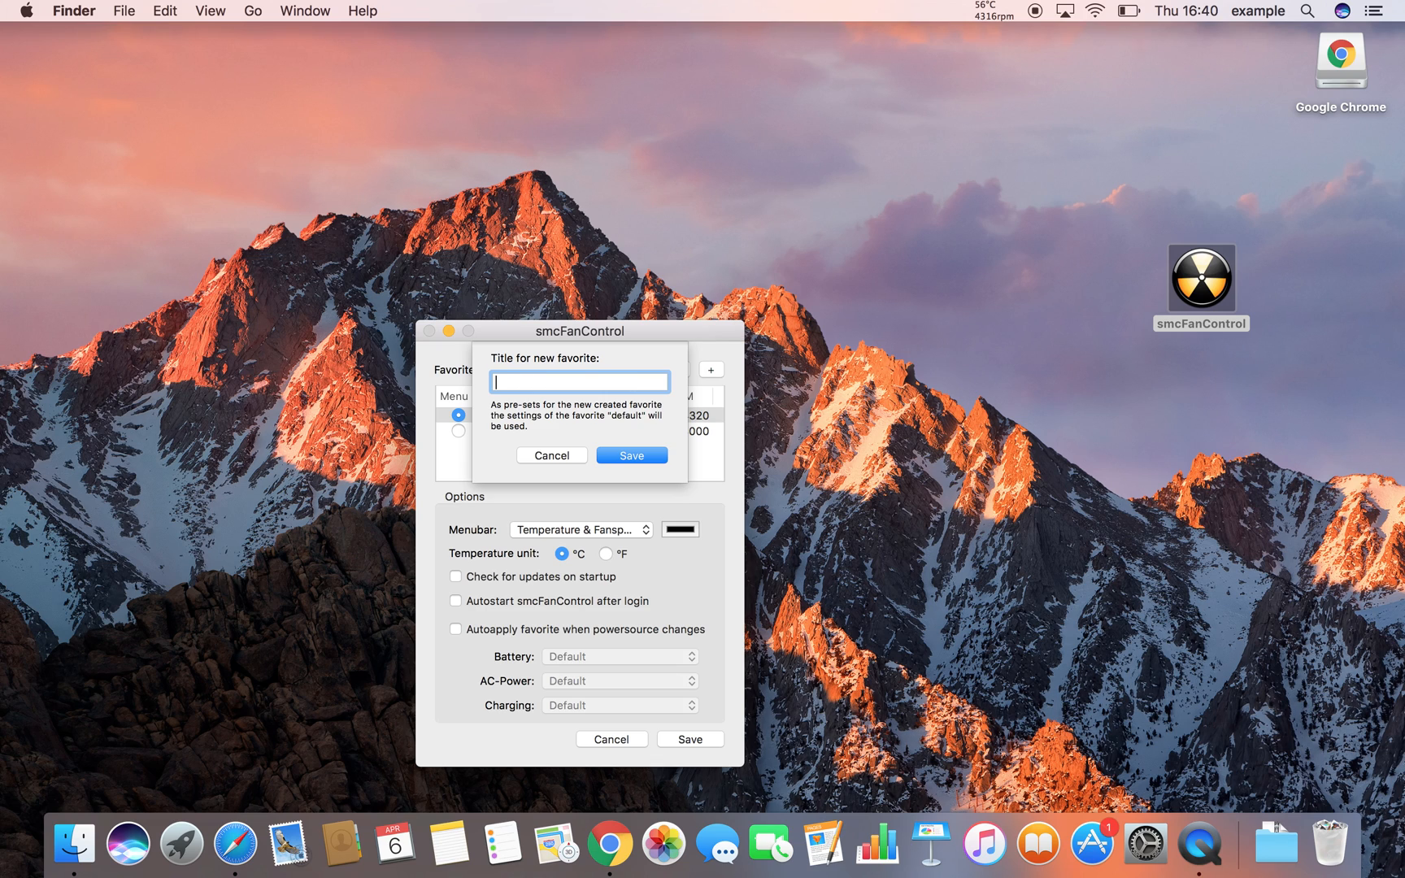
pyautogui.write('fastest')
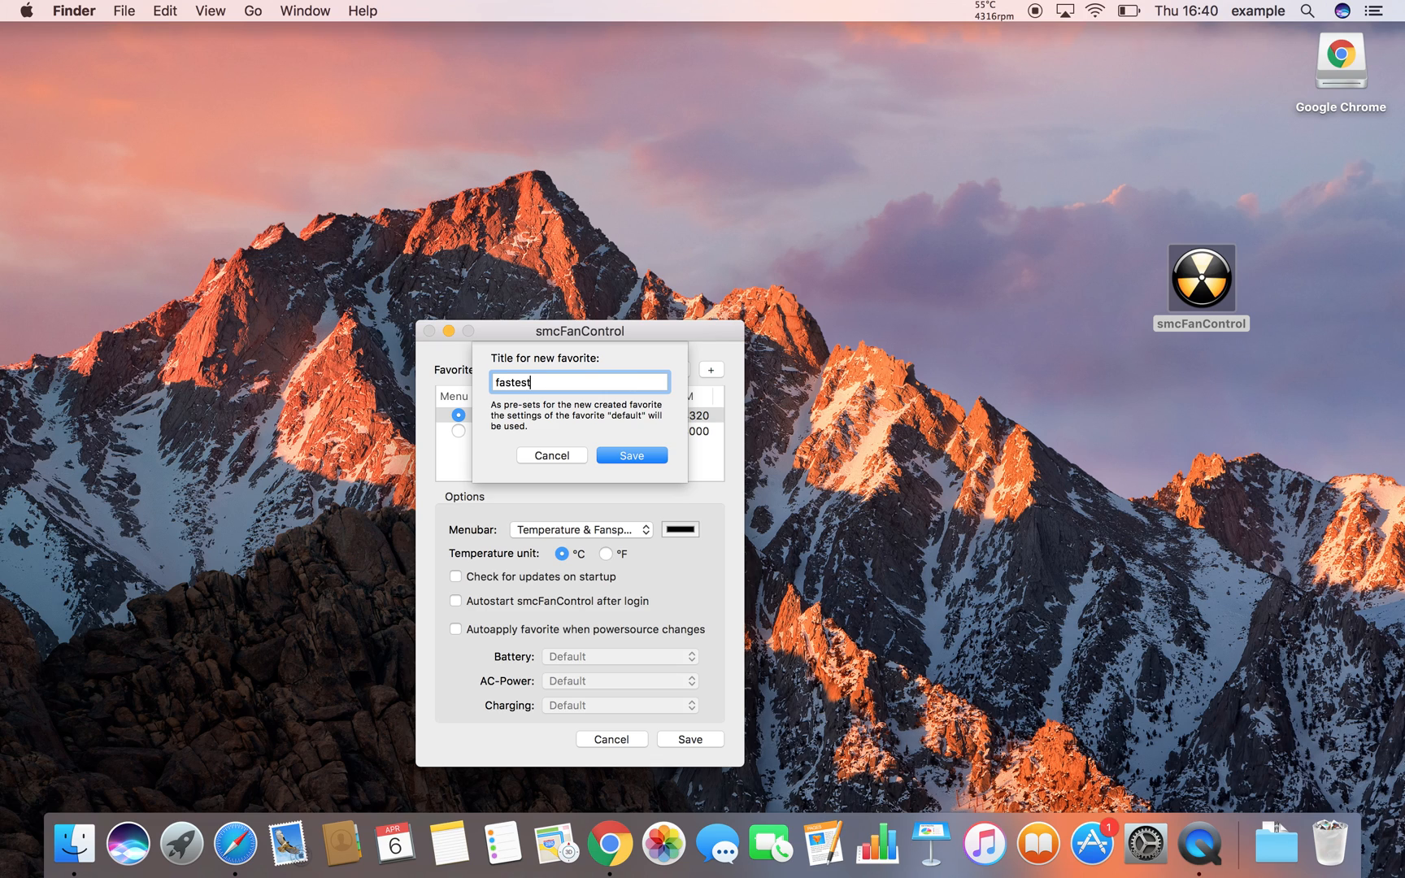
pyautogui.click(631, 455)
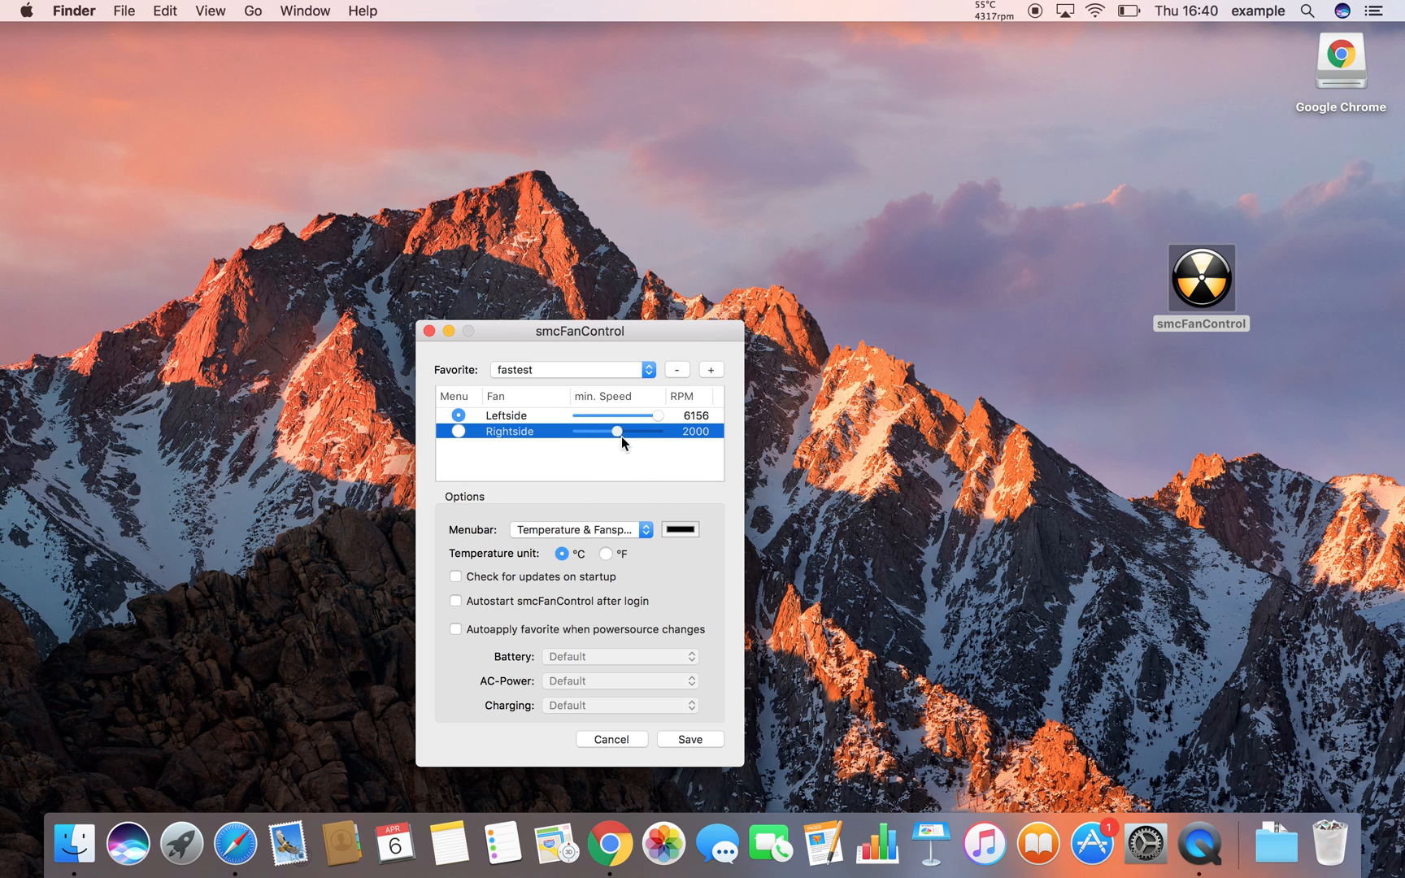
pyautogui.moveTo(616, 430); pyautogui.dragTo(658, 431)
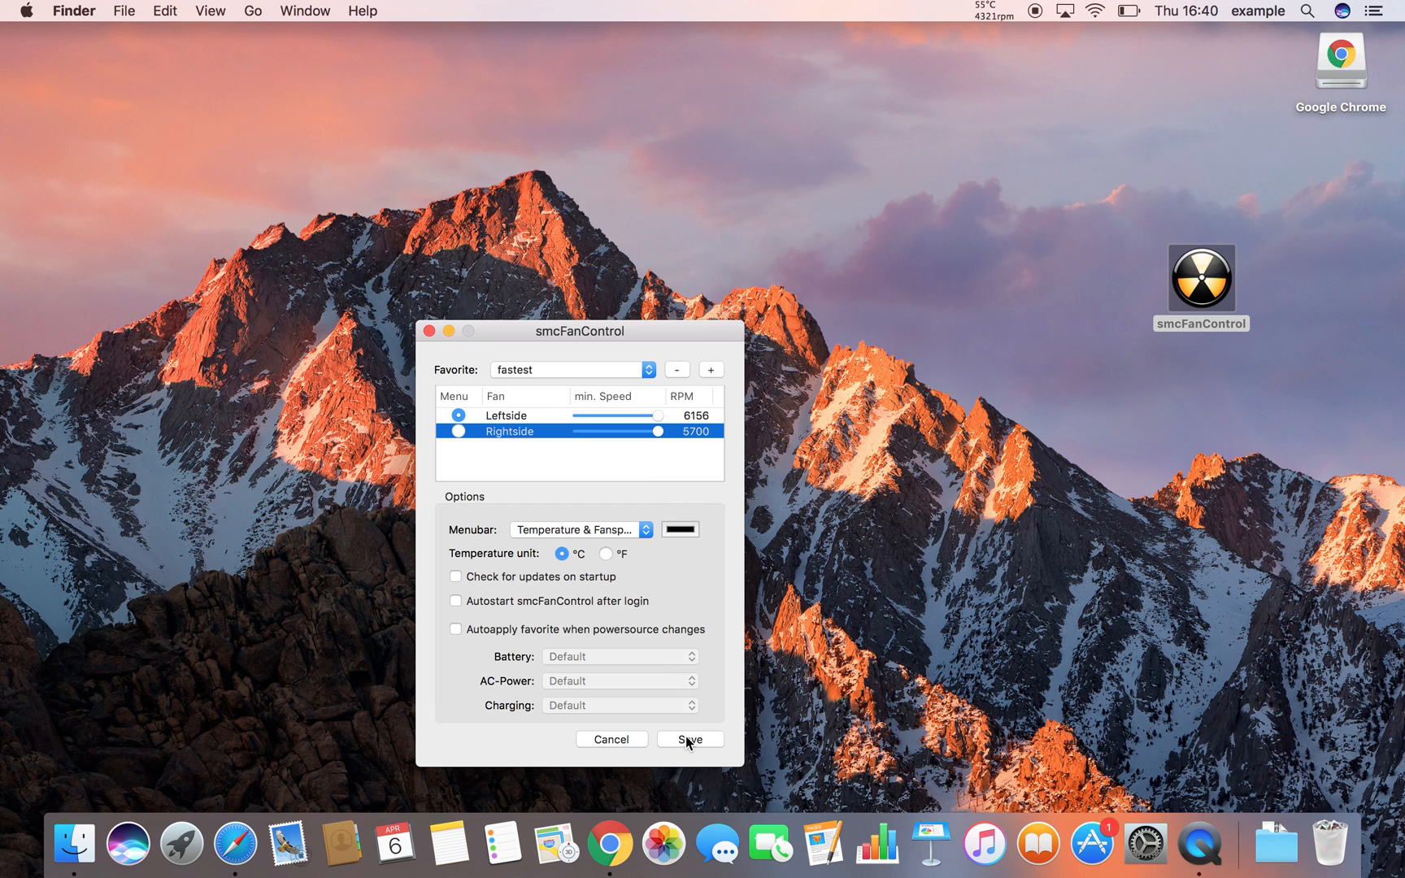
# - Save the 'fastest' favorite and confirm it is the active setting
pyautogui.click(691, 739)
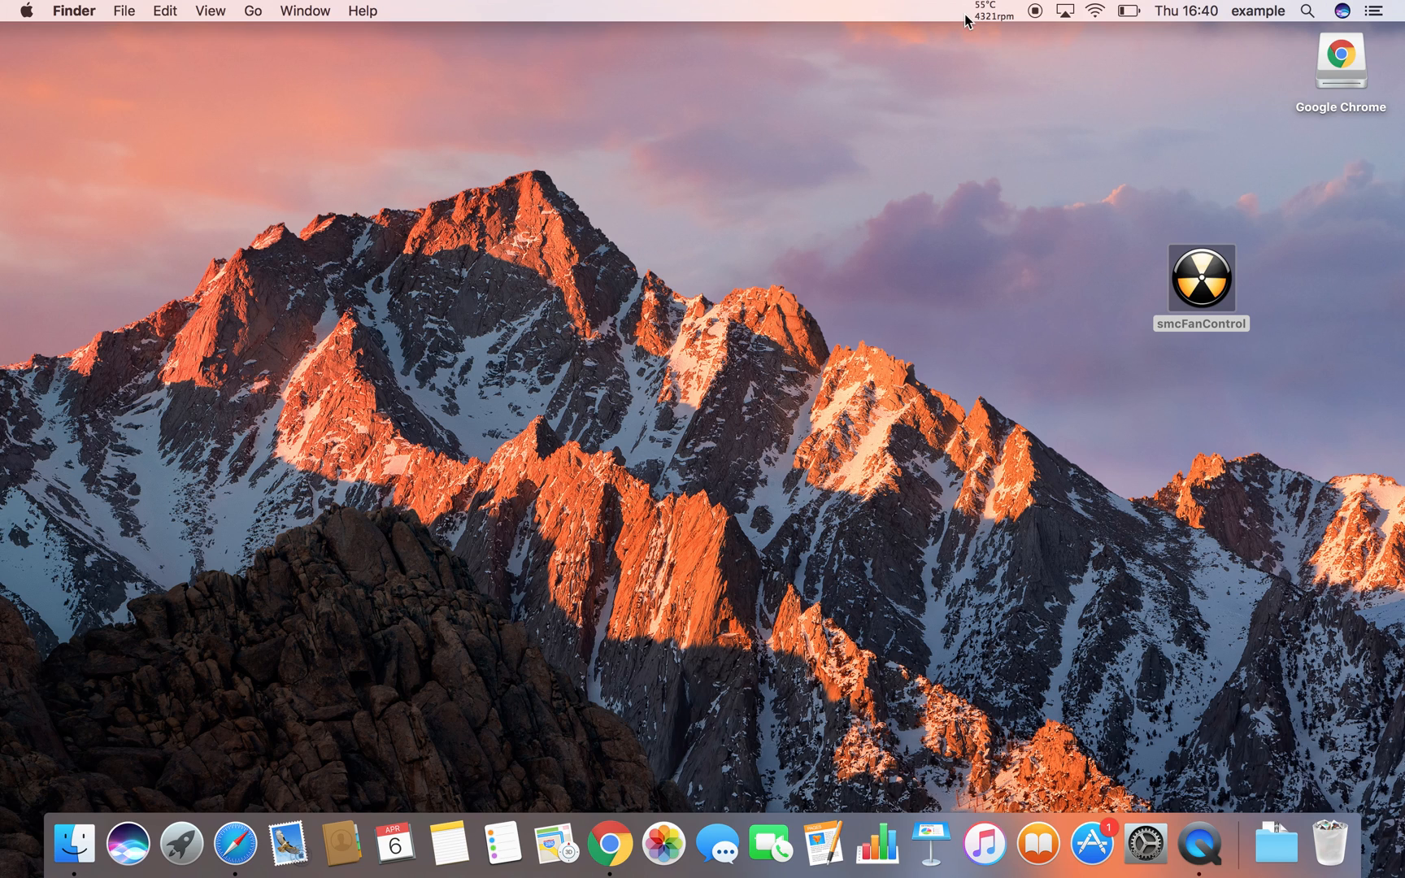
pyautogui.click(997, 11)
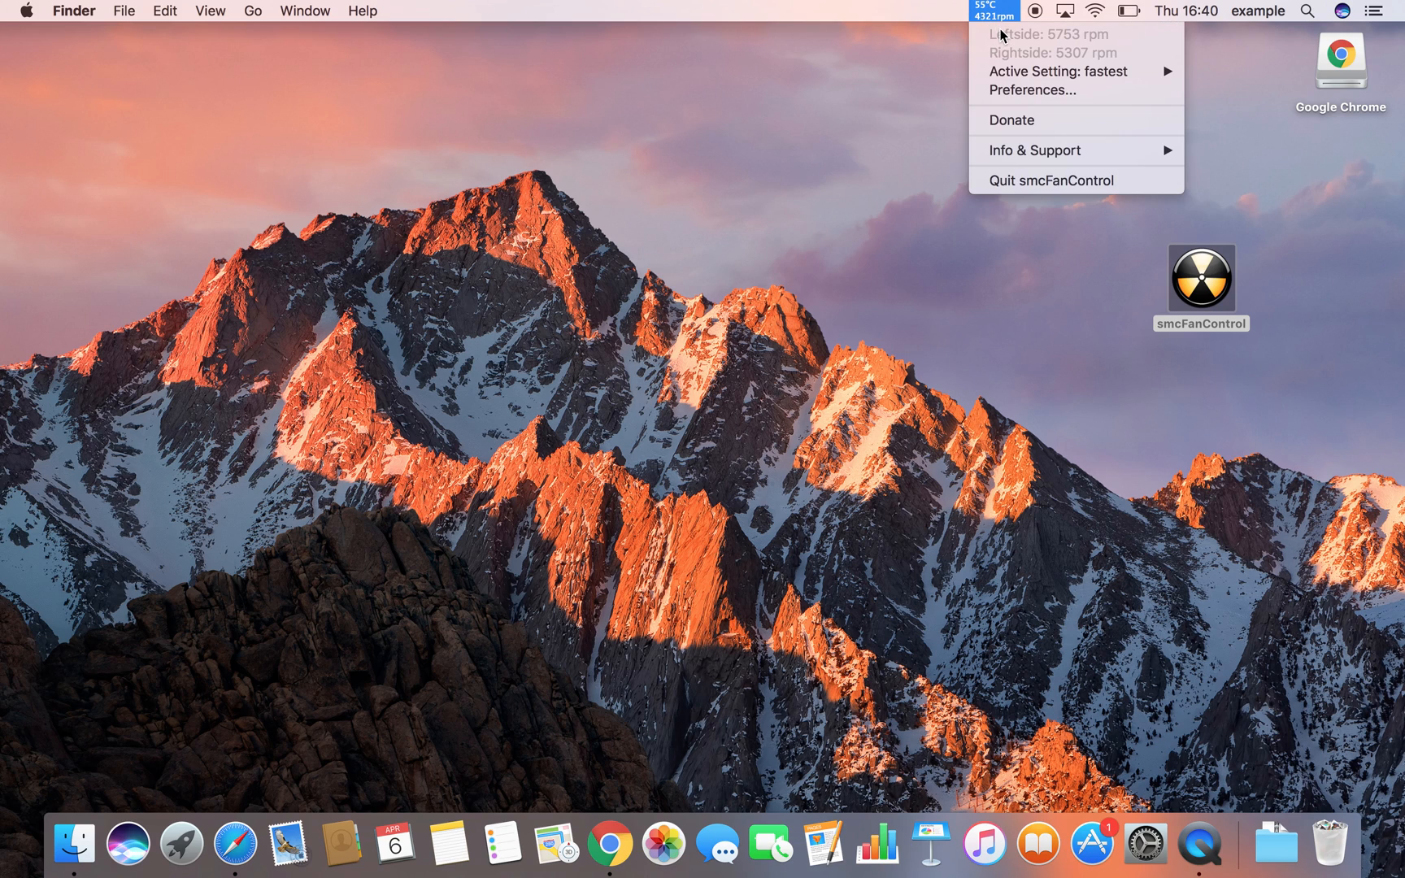
pyautogui.moveTo(987, 27)
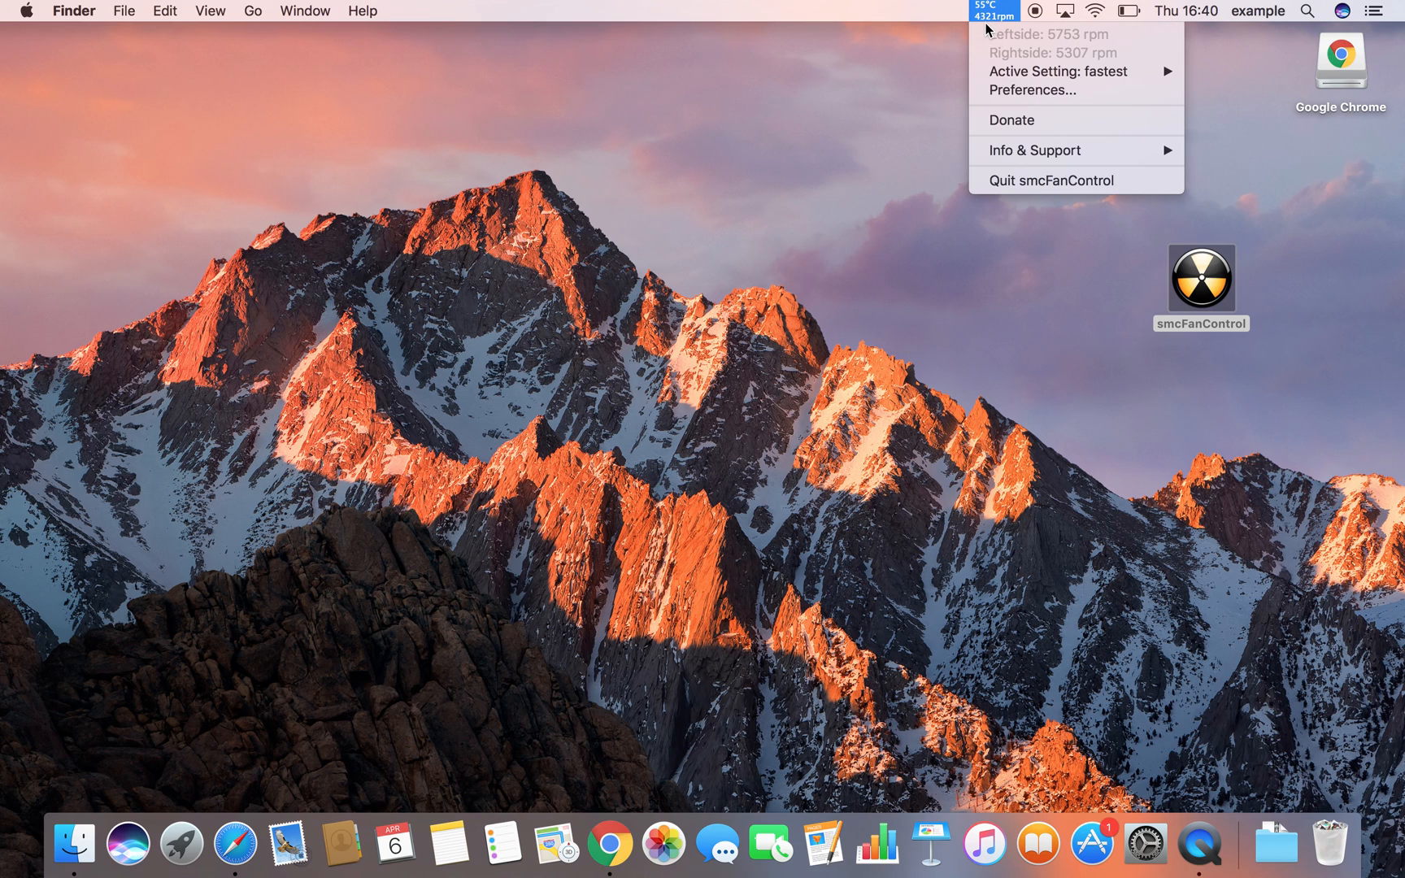
pyautogui.moveTo(1057, 72)
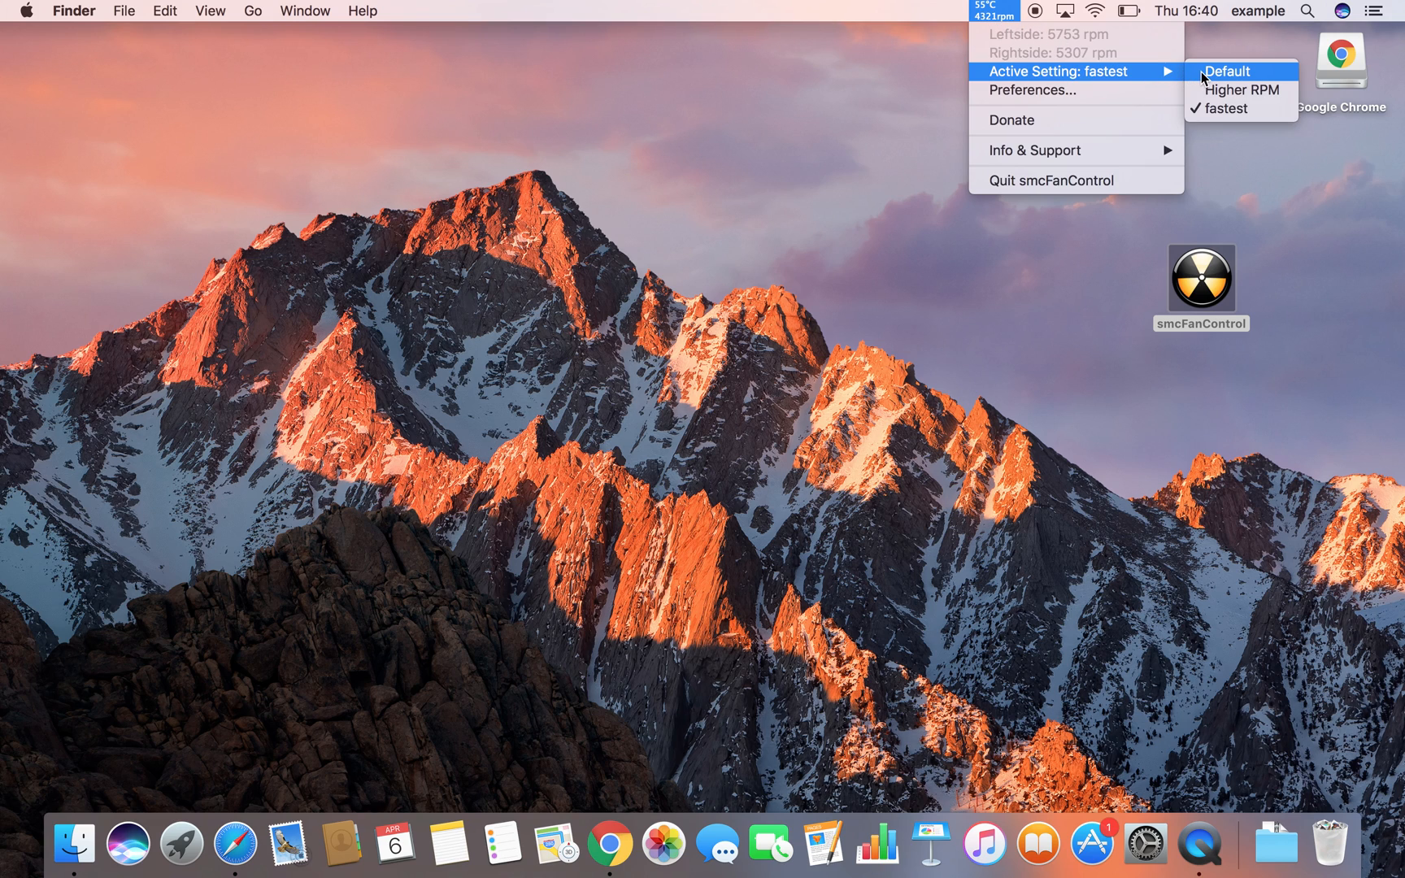
pyautogui.click(1228, 71)
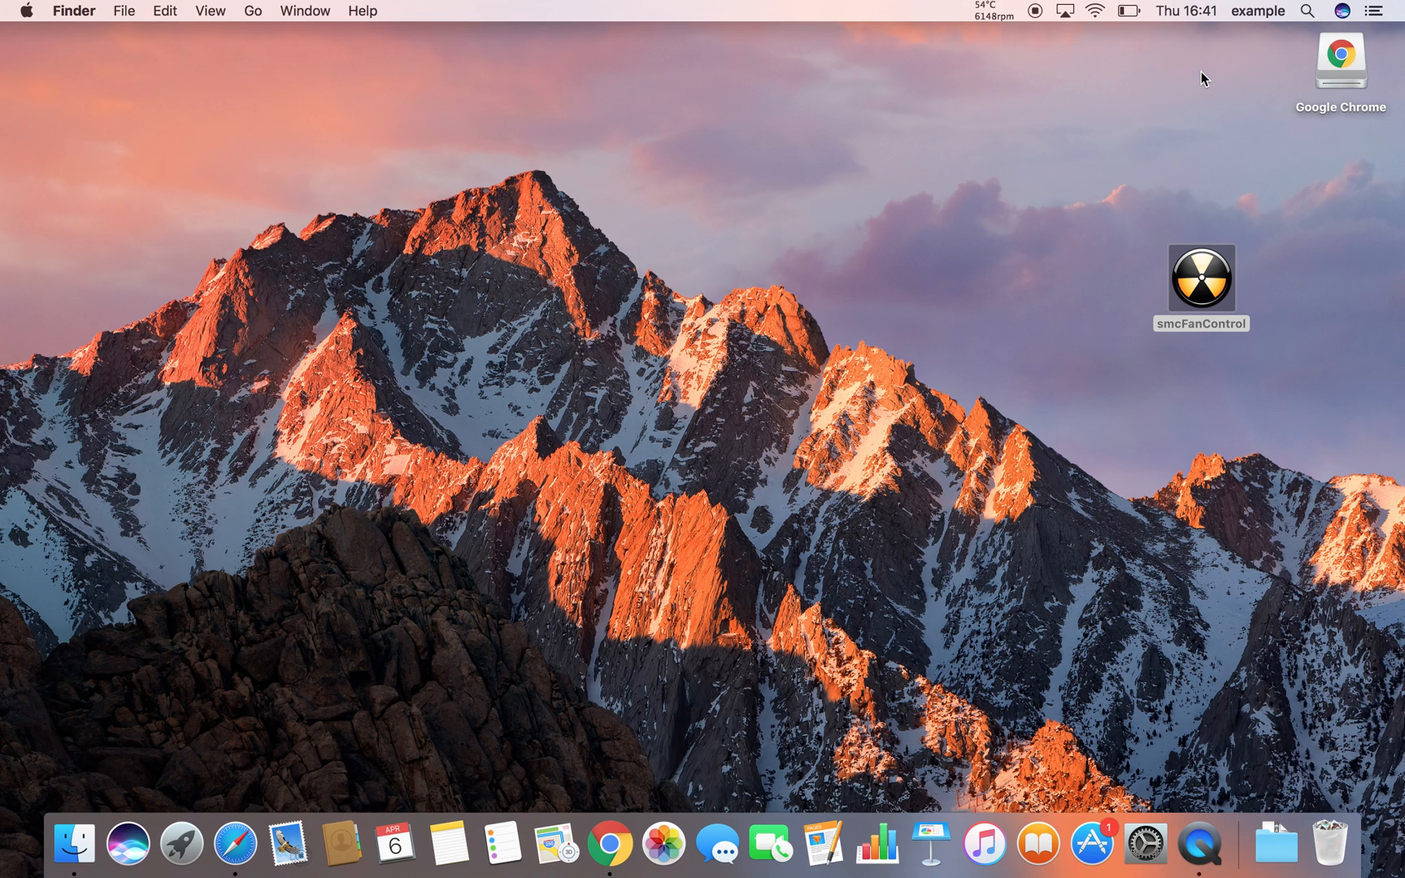
pyautogui.moveTo(1031, 46)
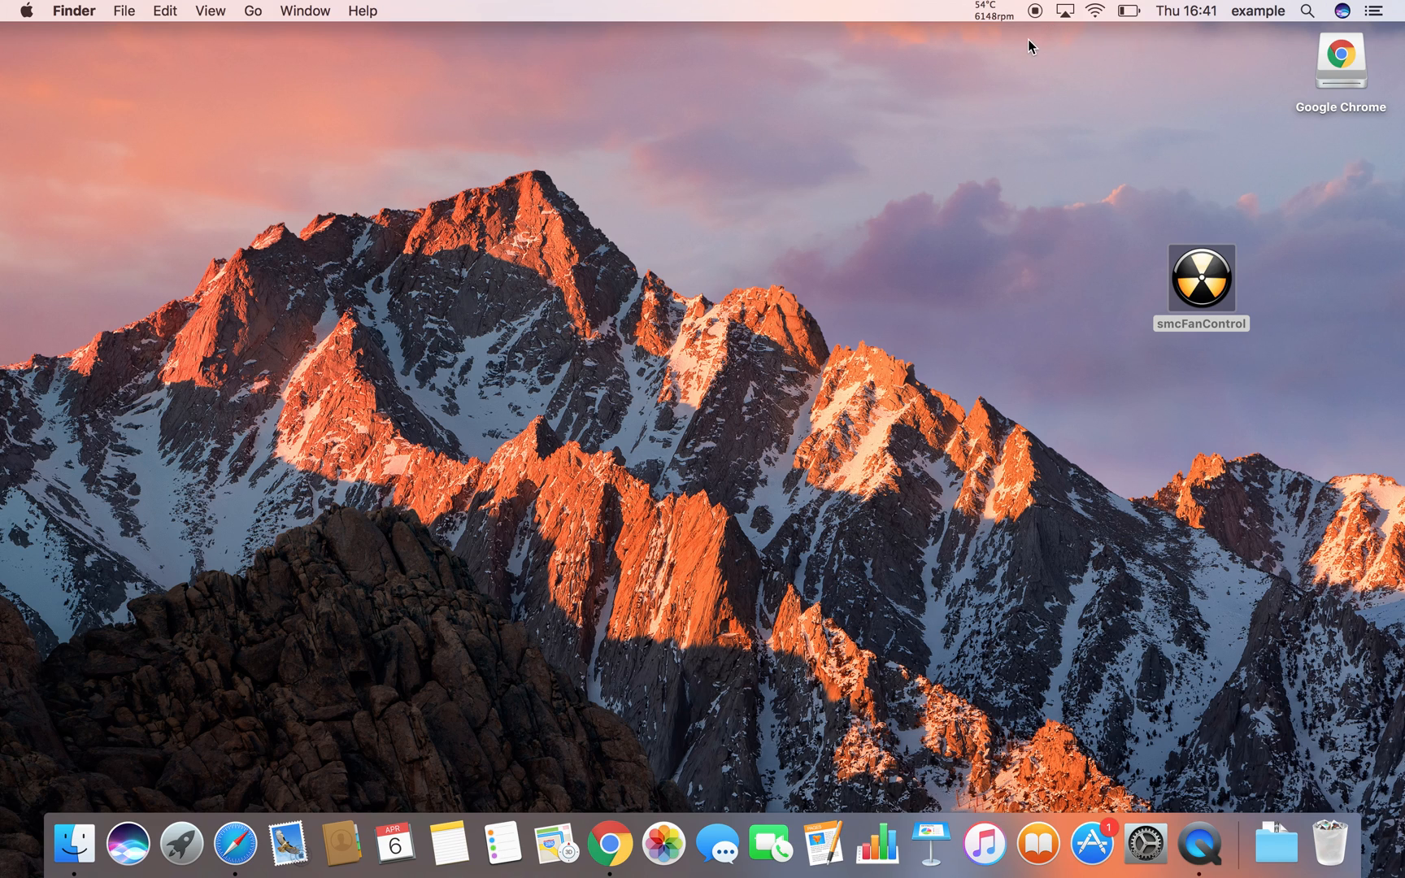